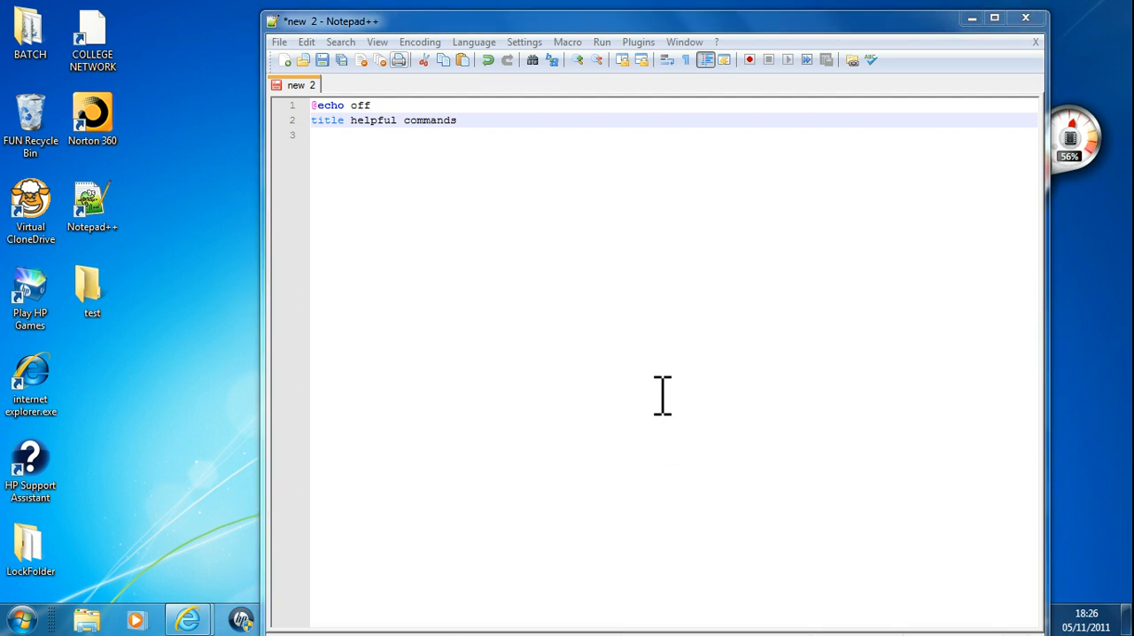
mouse_move(627, 275)
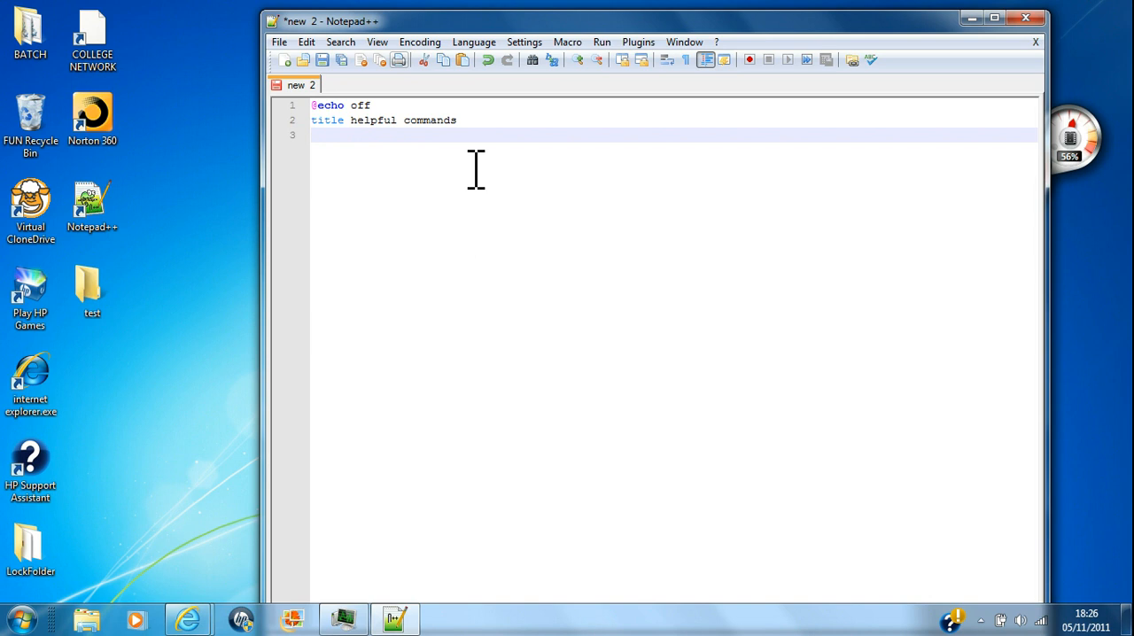
Start a third line with the md command below the title line, retyping it once
type("md")
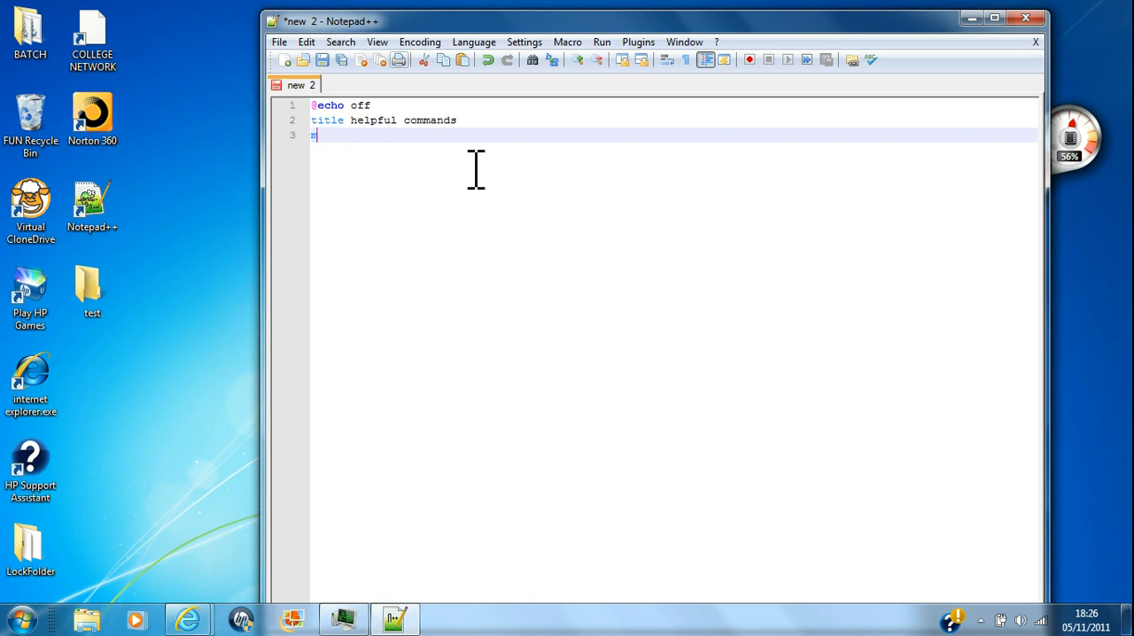
key("Backspace")
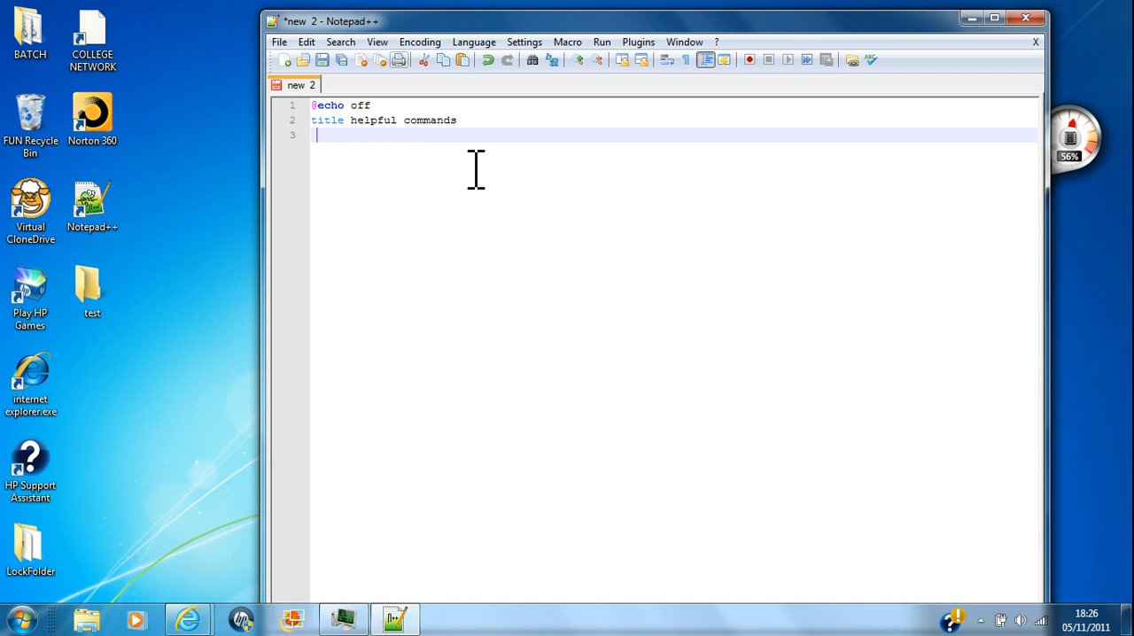
type("md")
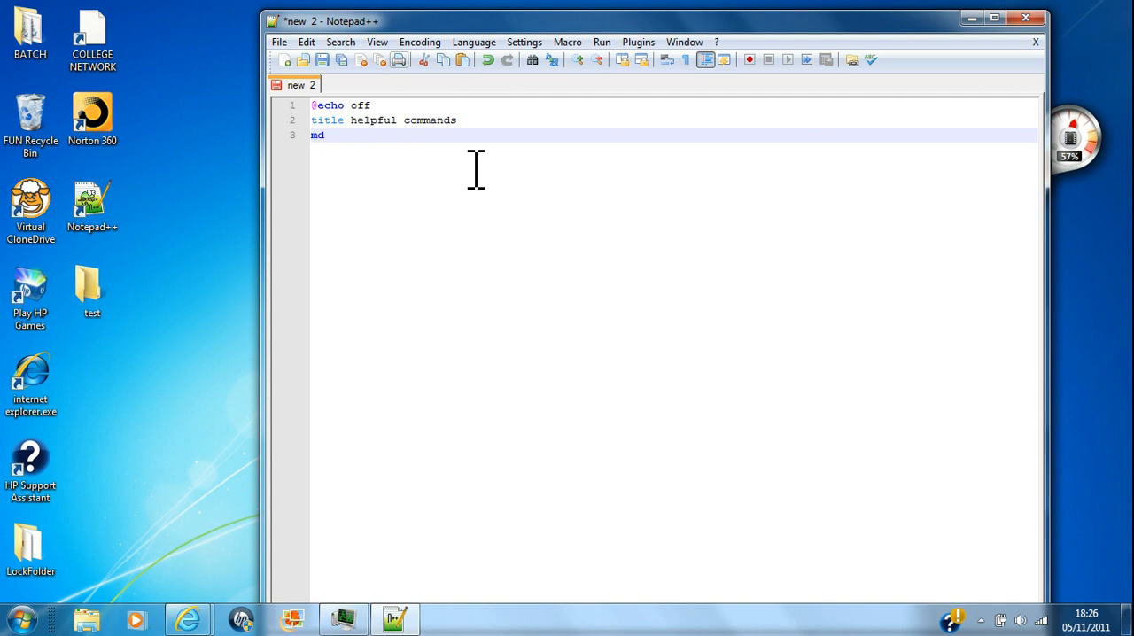
key("Backspace")
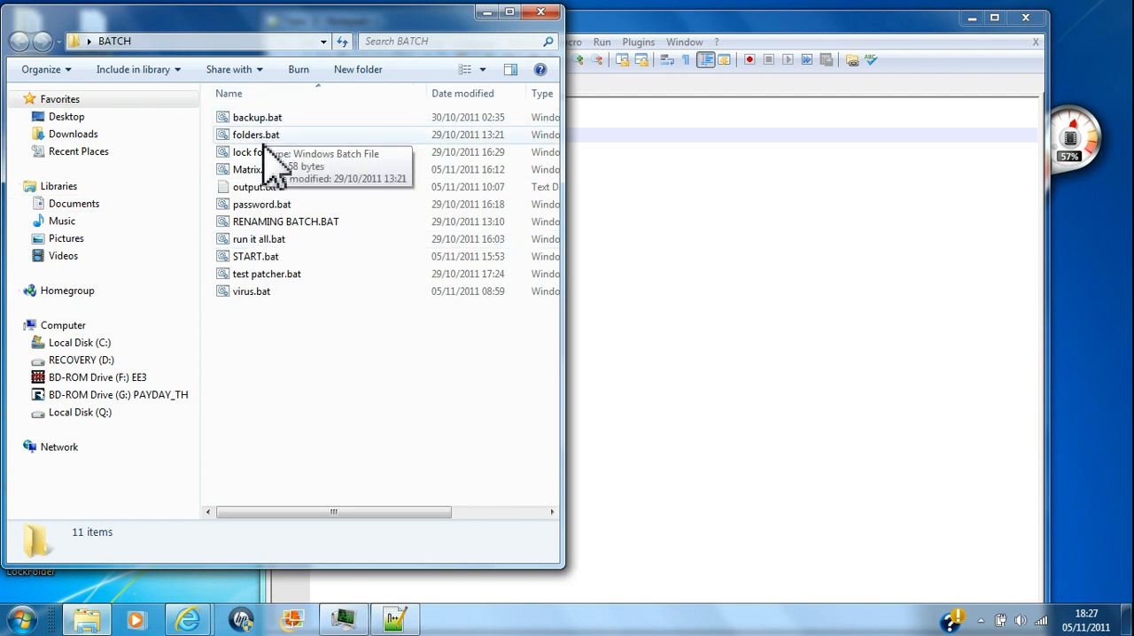
Run folders.bat, view its md %var% code in Notepad++, then return to the helpful commands script
double_click(256, 134)
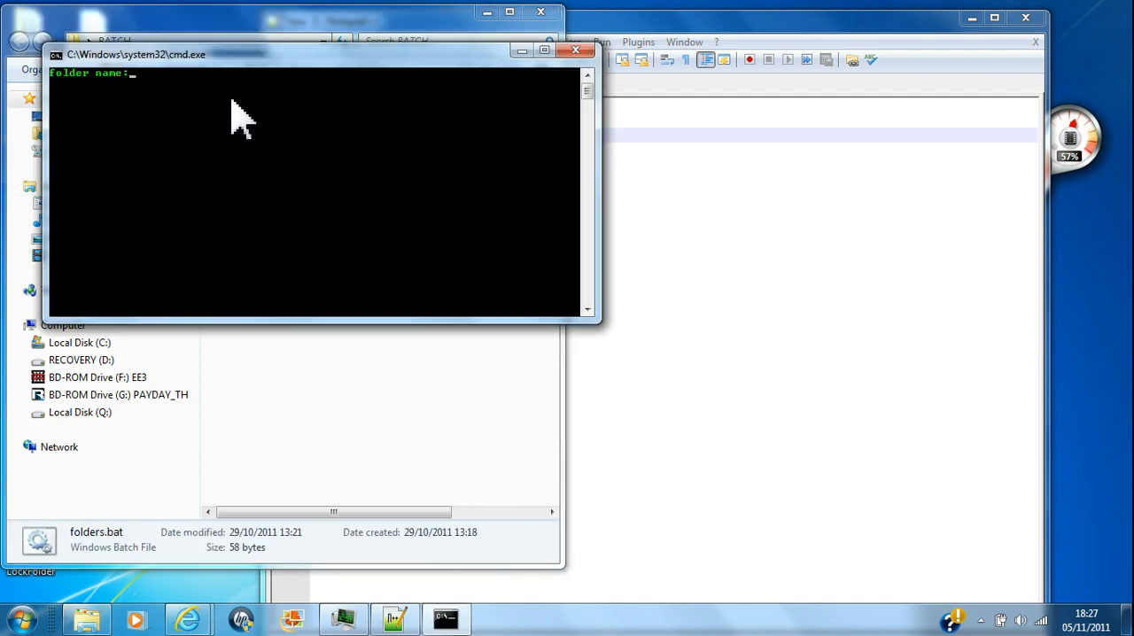
right_click(244, 151)
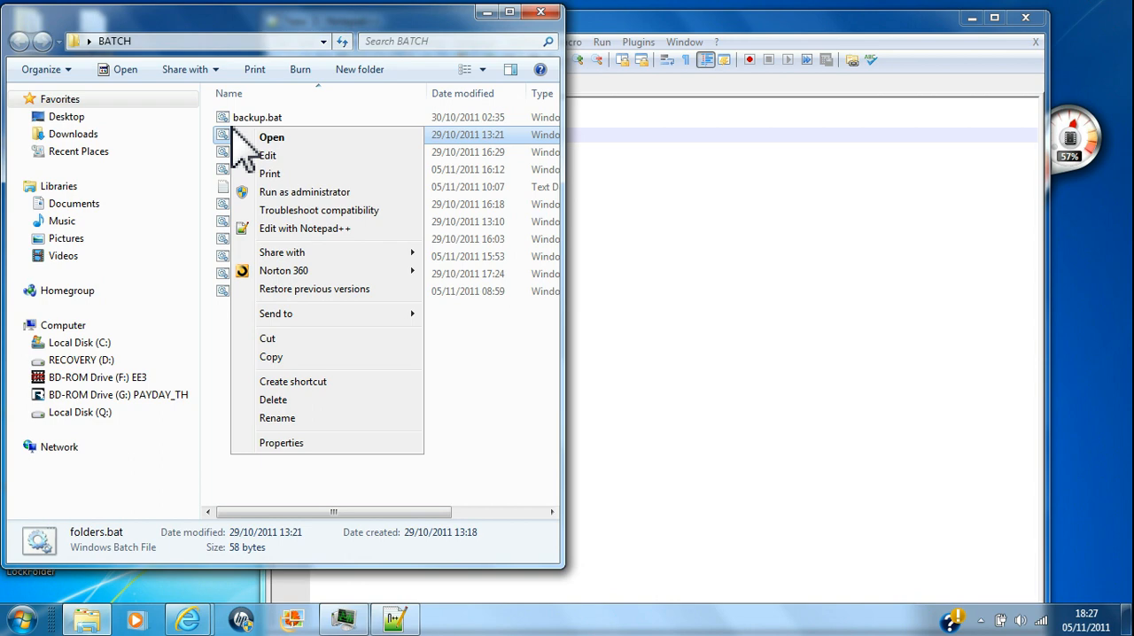
left_click(304, 229)
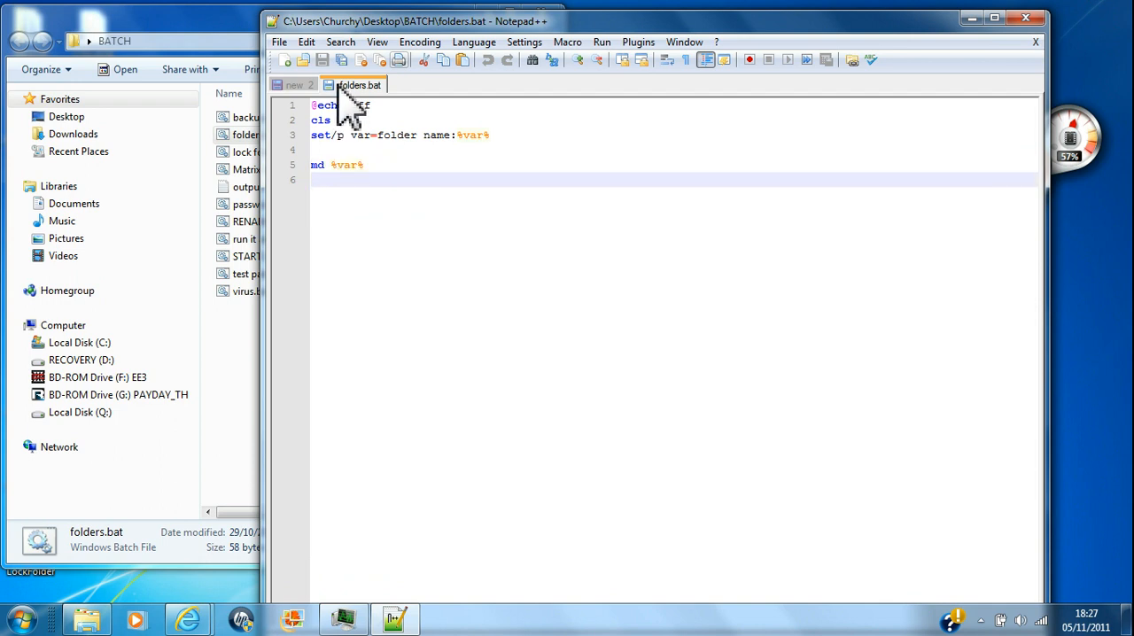
left_click(298, 84)
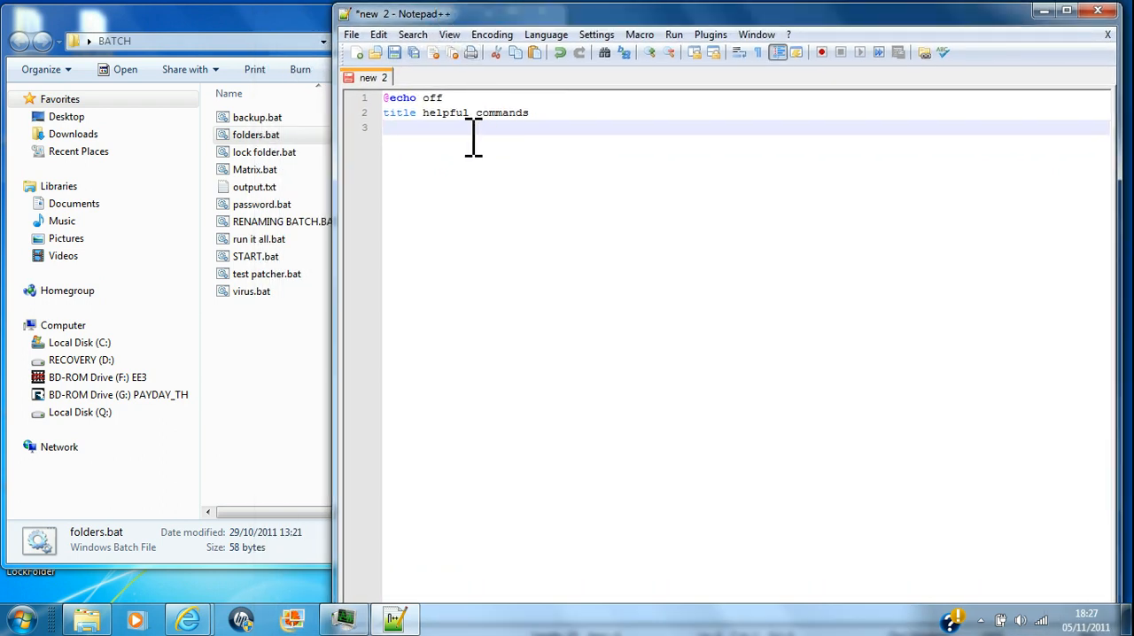
Make line 3 read del c:\users\ and close the BATCH Explorer window
type("de")
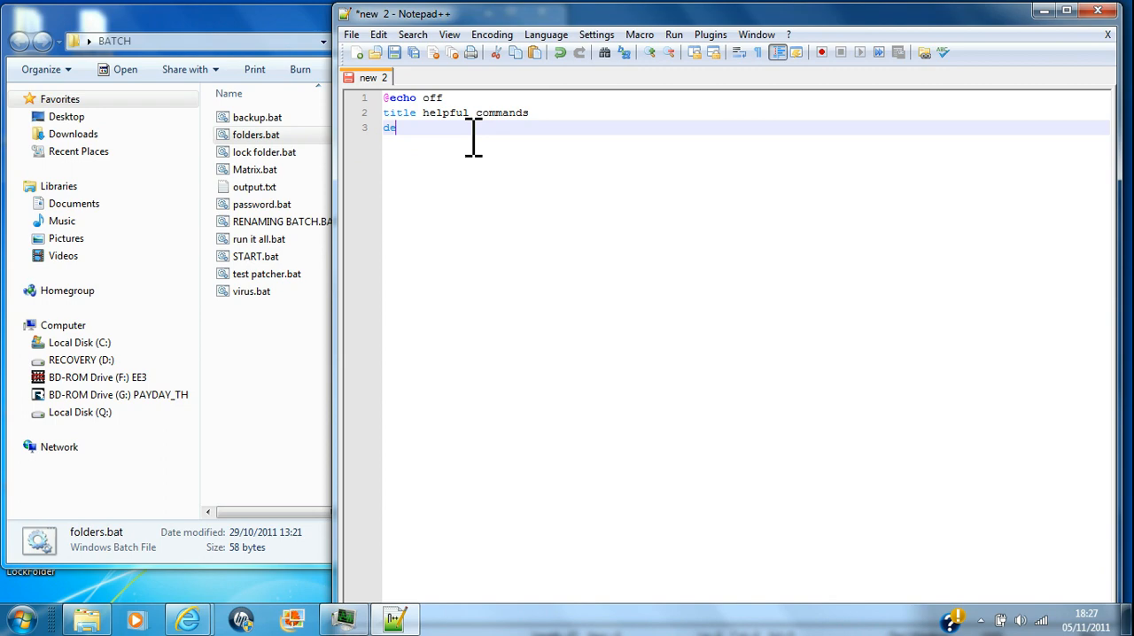
type("l")
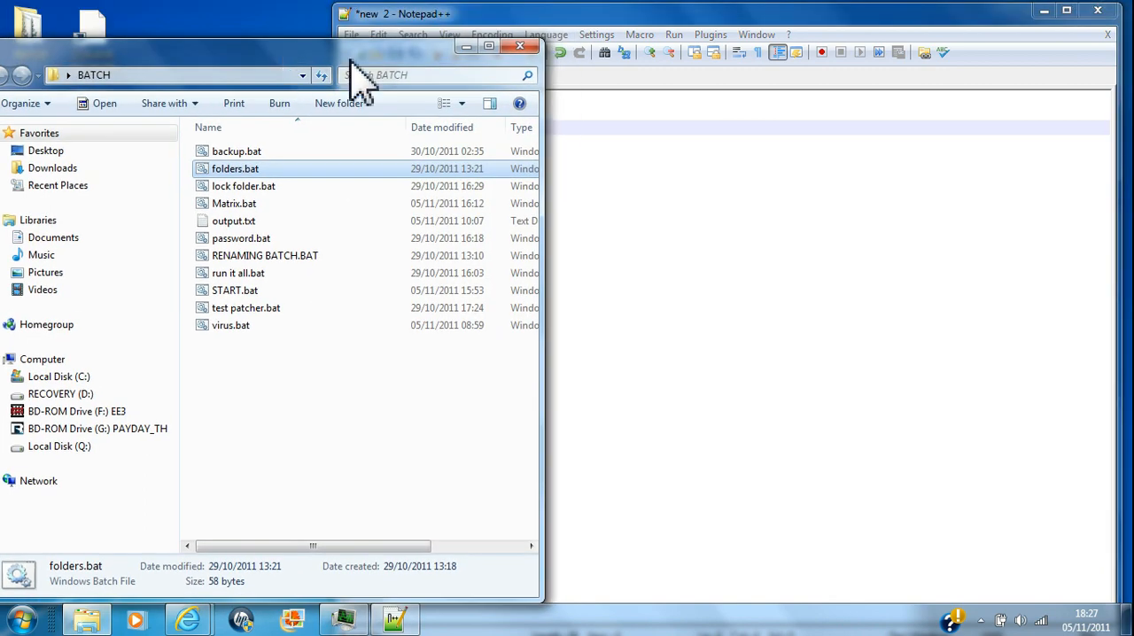
left_click(233, 220)
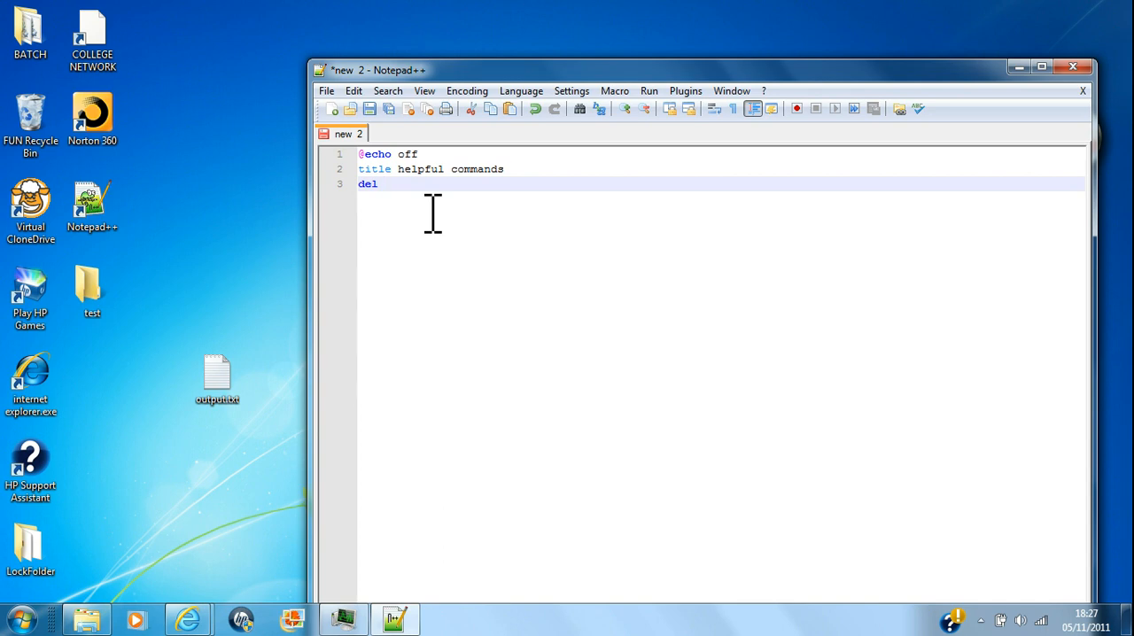
type("c:")
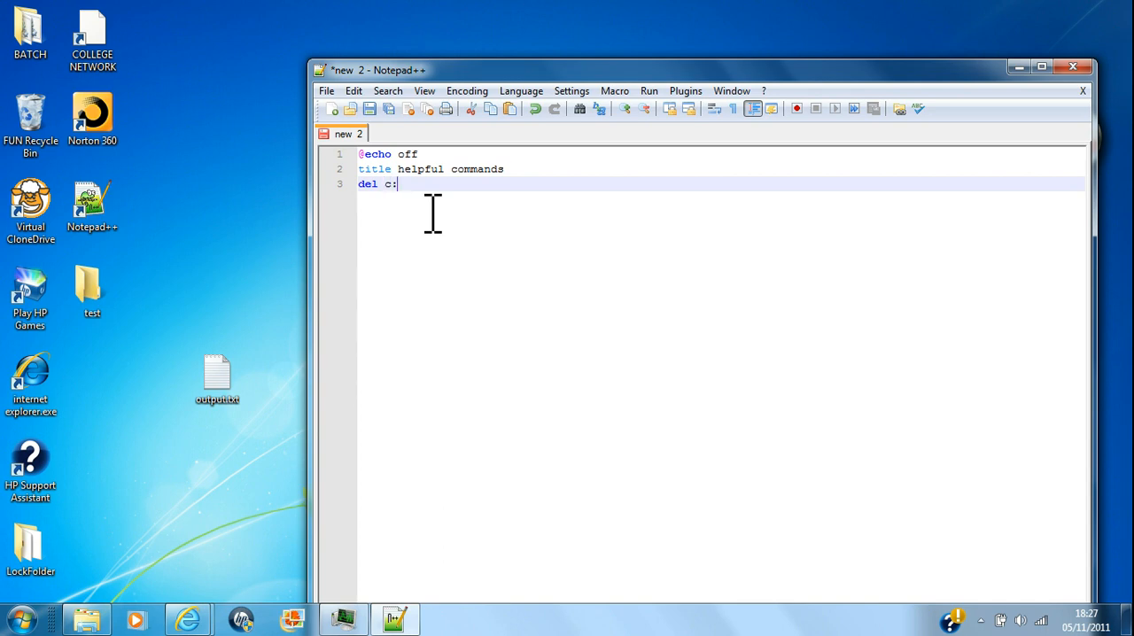
type("\\us")
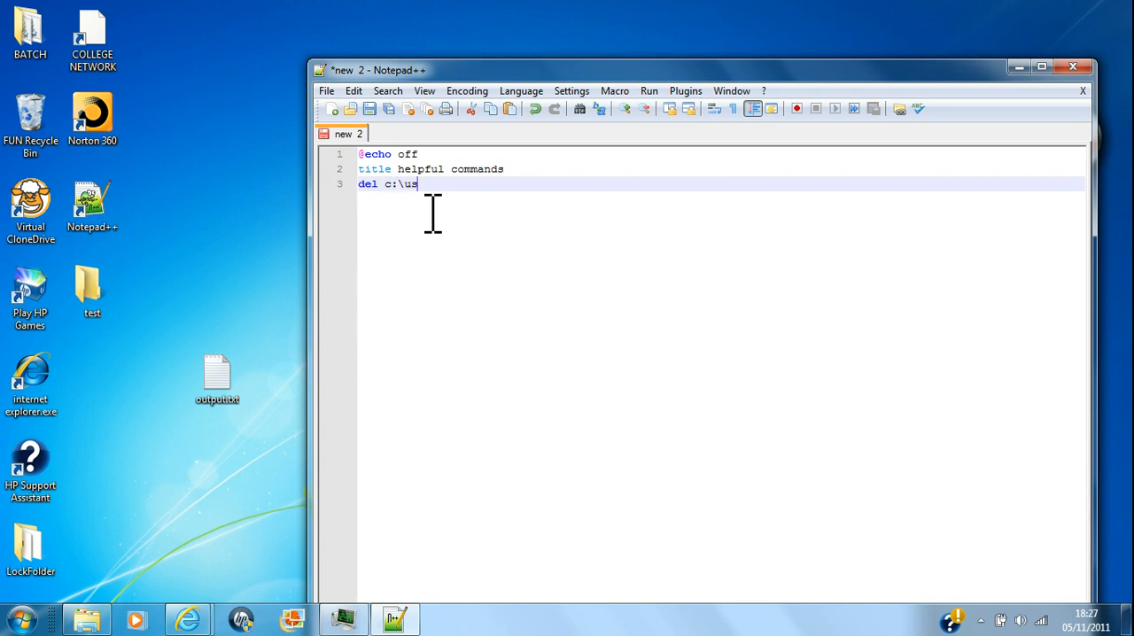
type("ers\\")
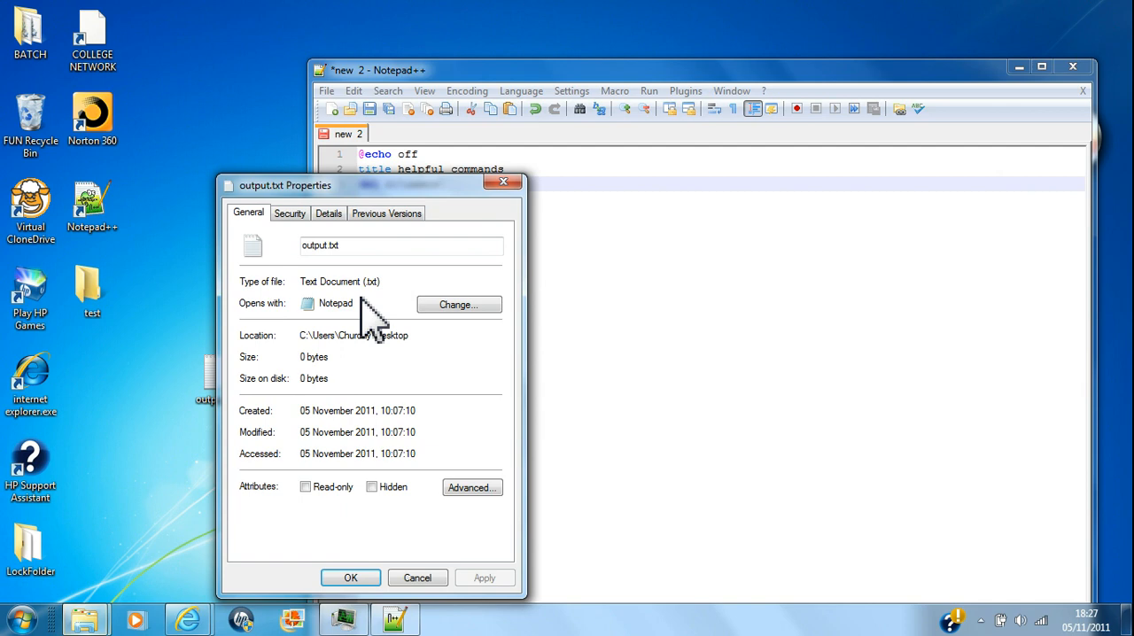
left_click(328, 213)
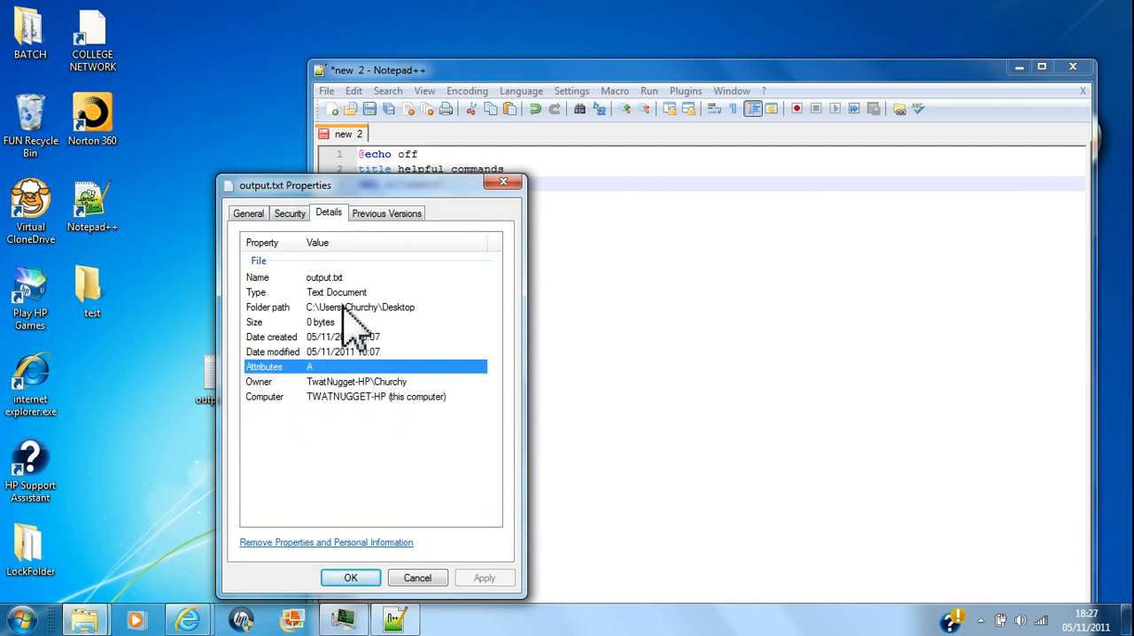
left_click(354, 307)
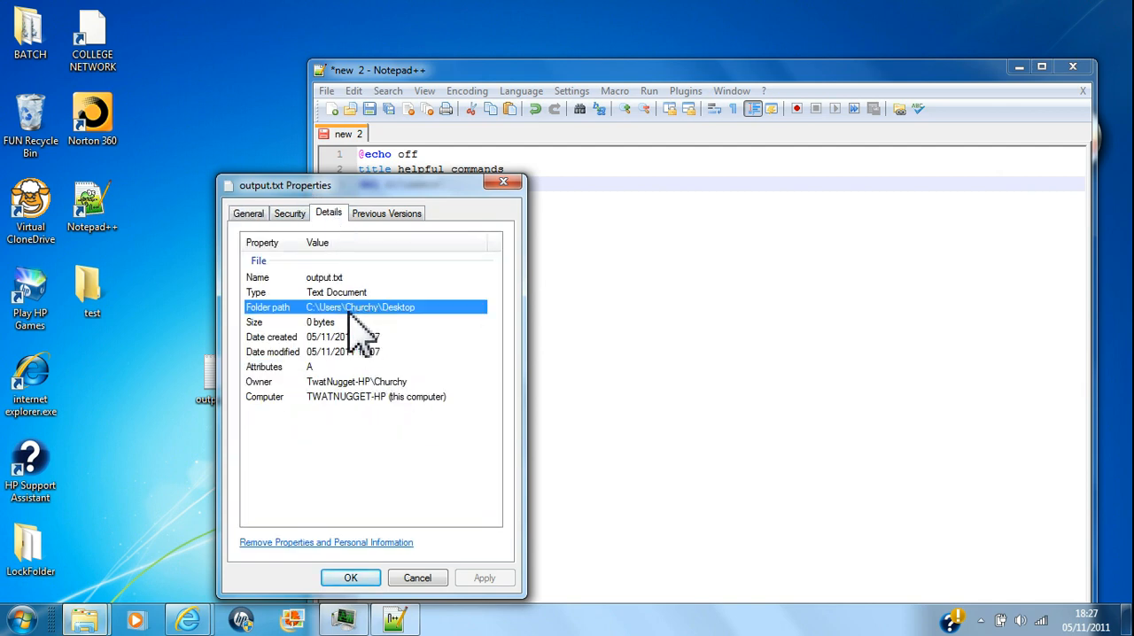
mouse_move(404, 345)
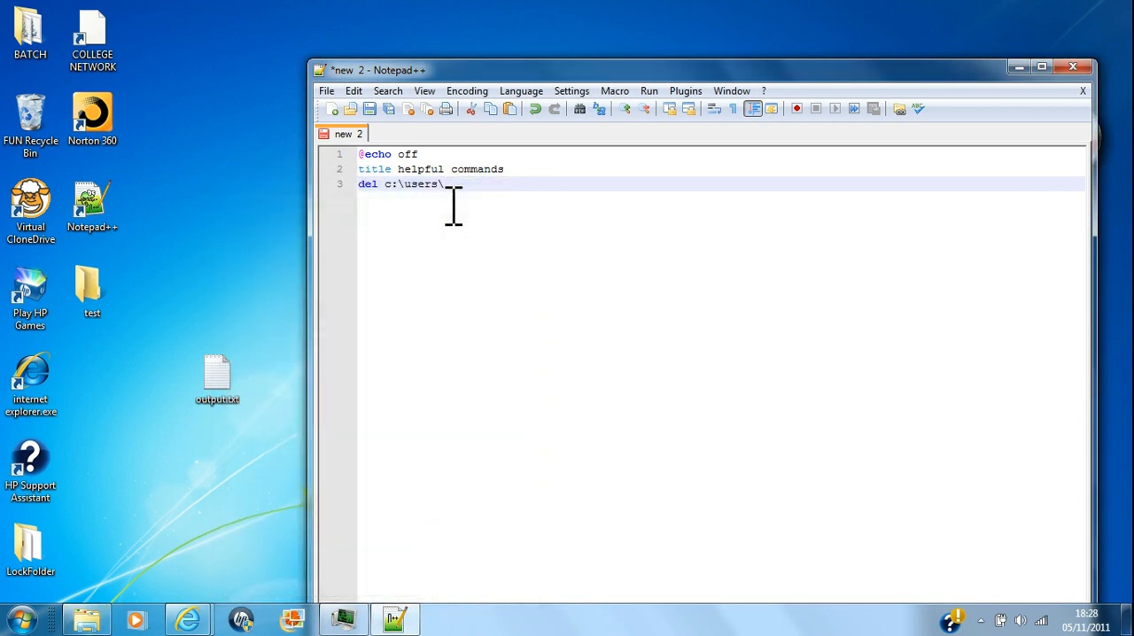
Complete the del line to target c:\users\churchy\desktop\output.txt
type("chur")
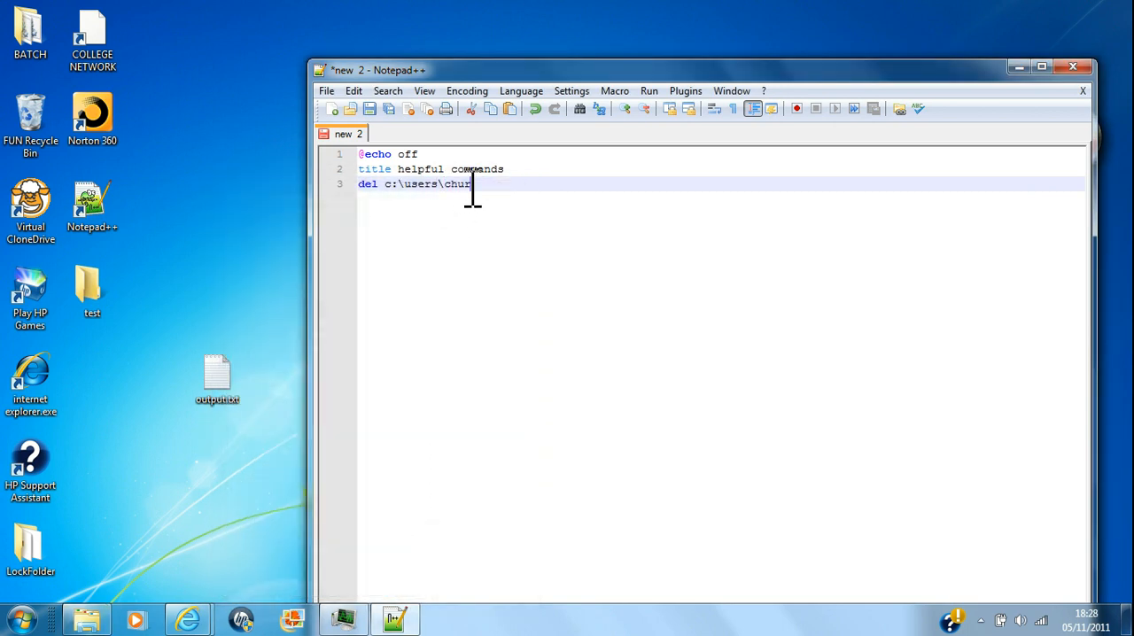
type("chy\\")
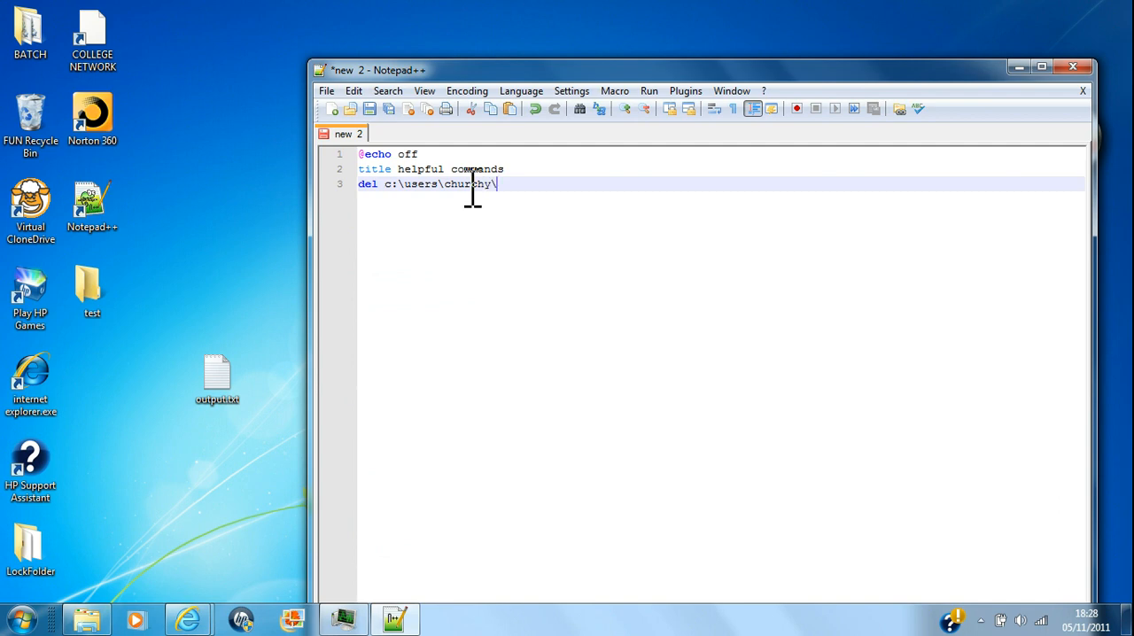
type("desktop")
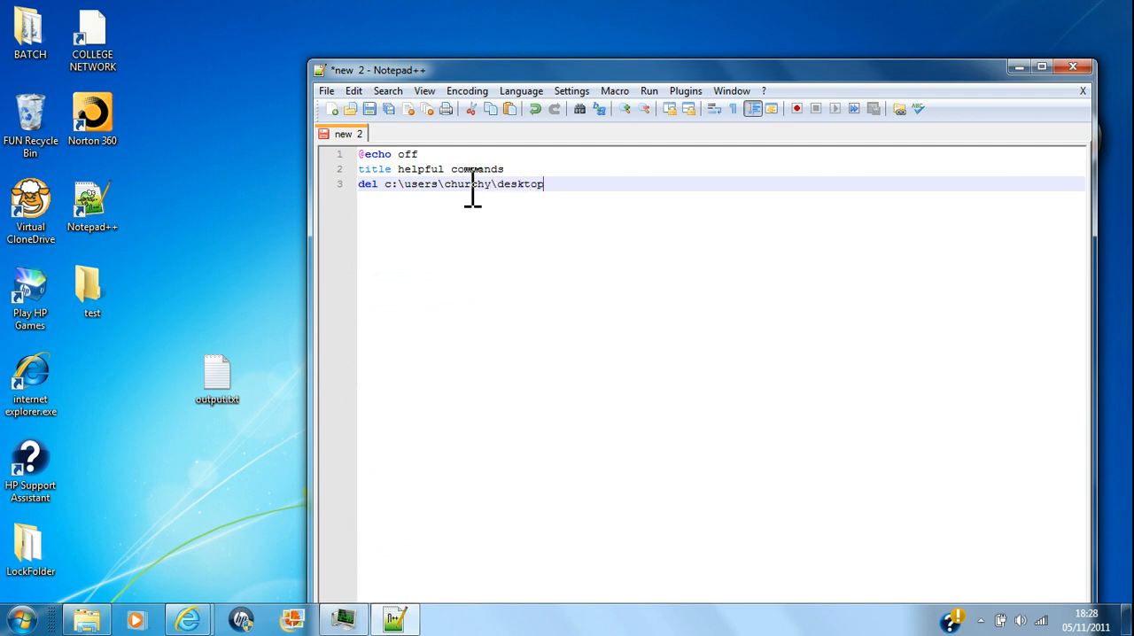
type("\\")
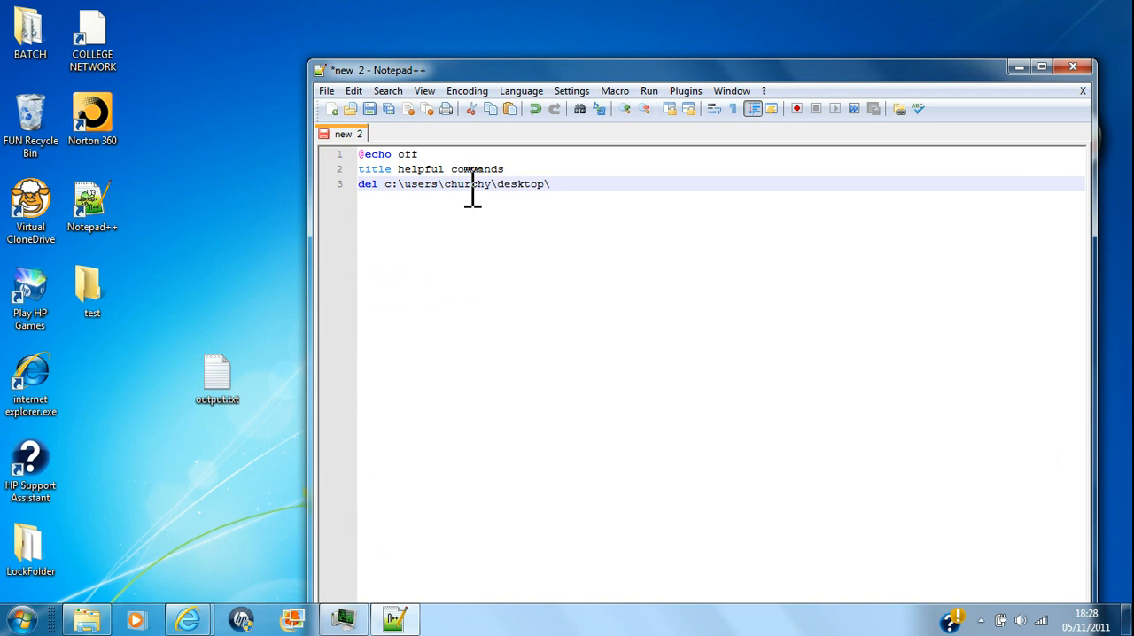
type("outpu")
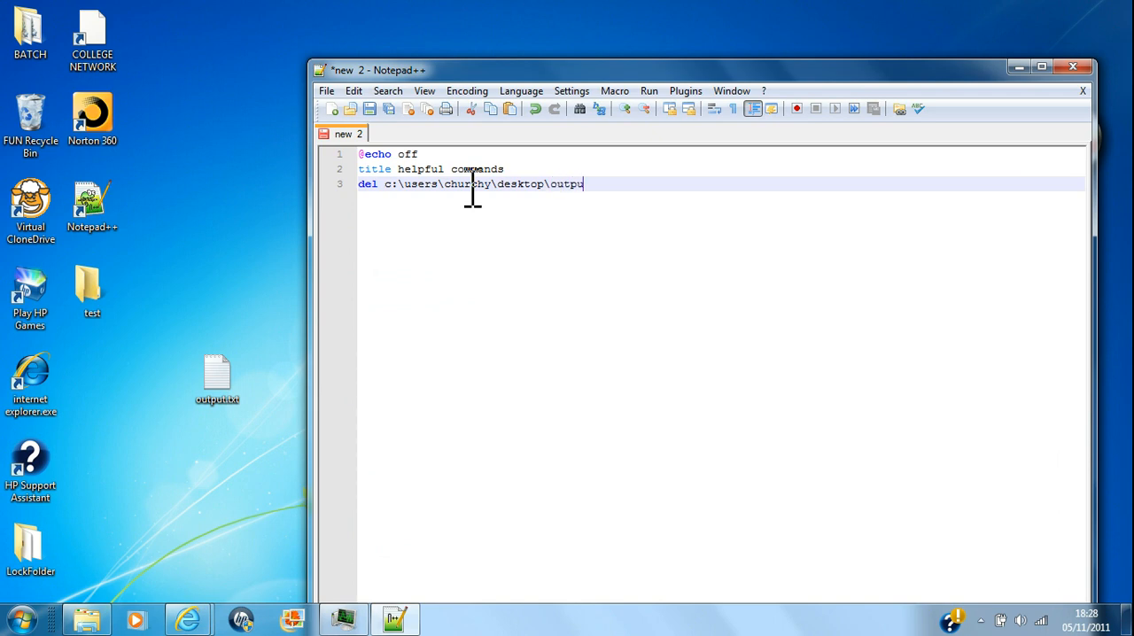
type("t.txt#")
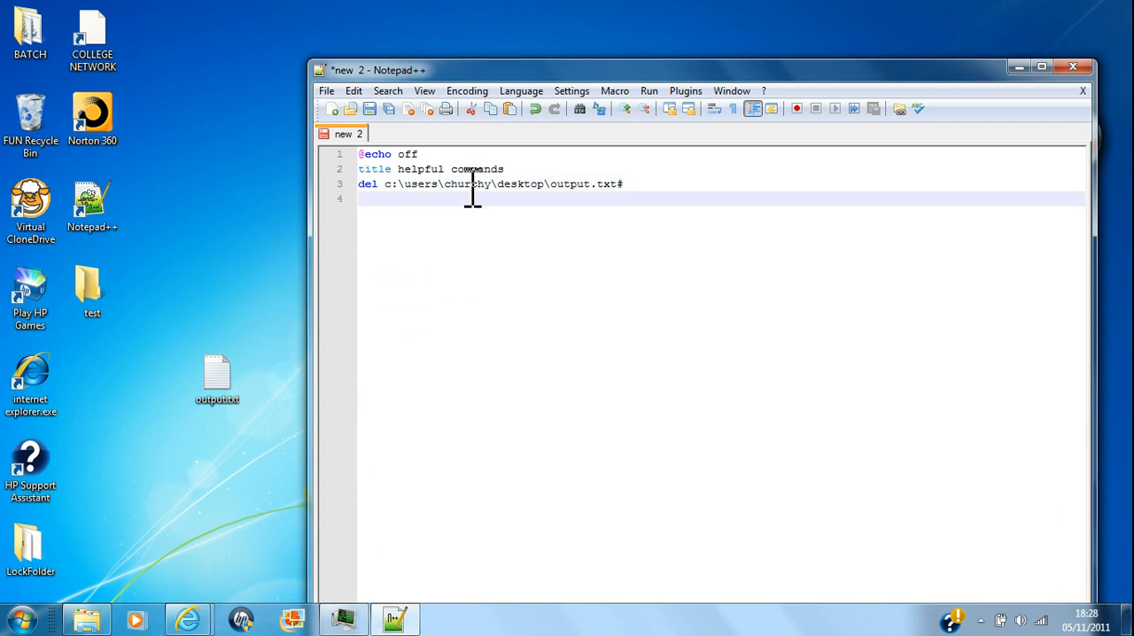
key("BackSpace")
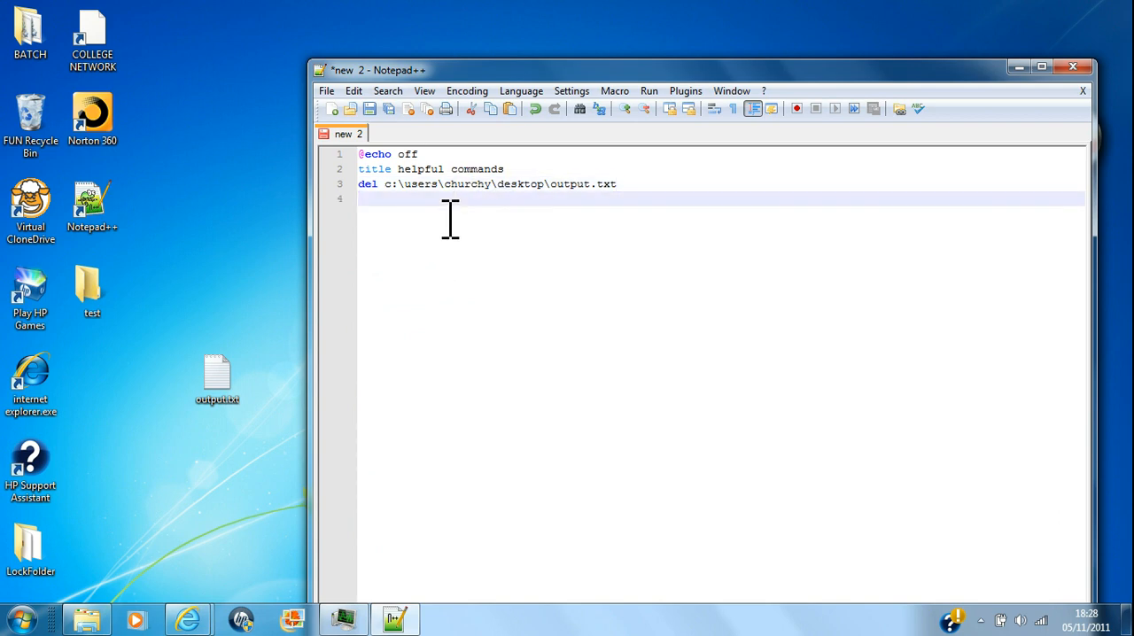
End the script with pause>nul and insert cls as a new line 3
type("pa")
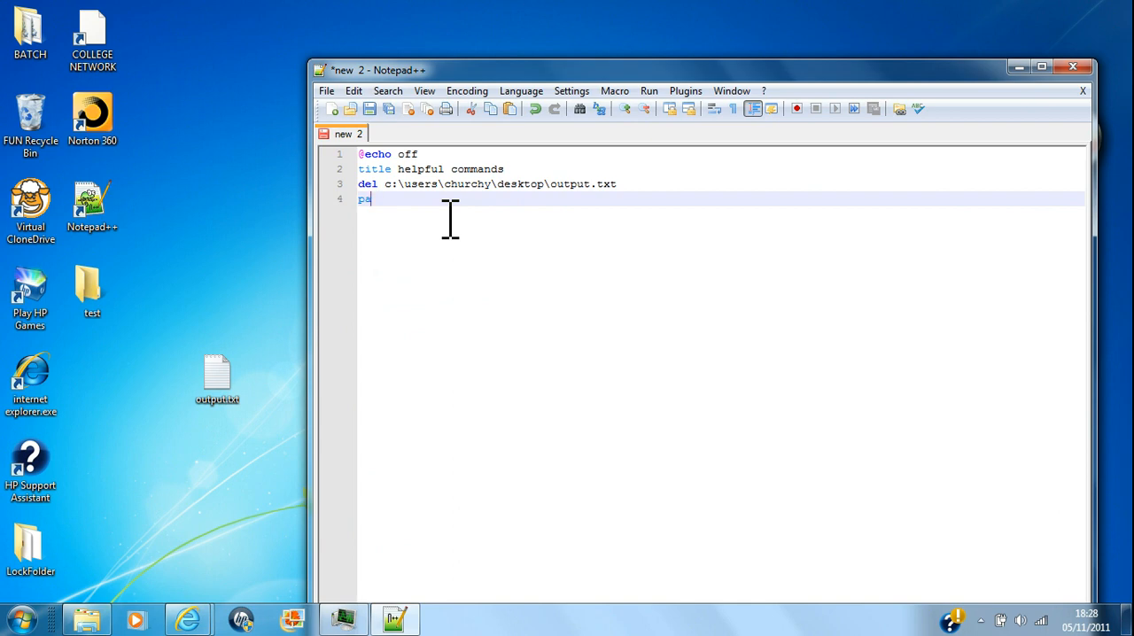
type("ause>n")
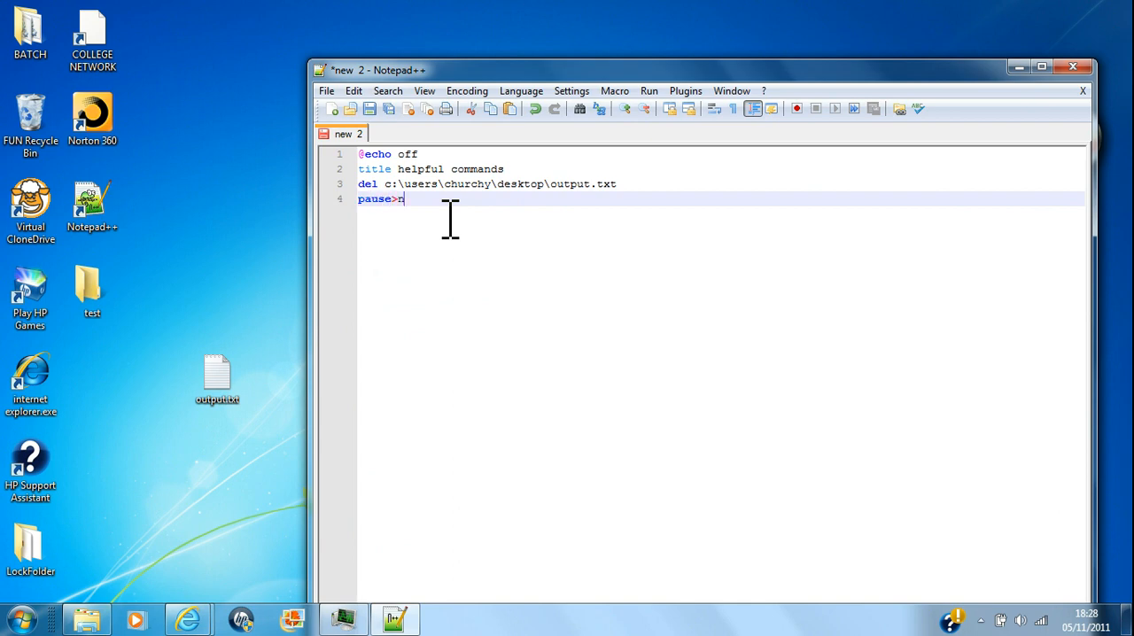
type("ul")
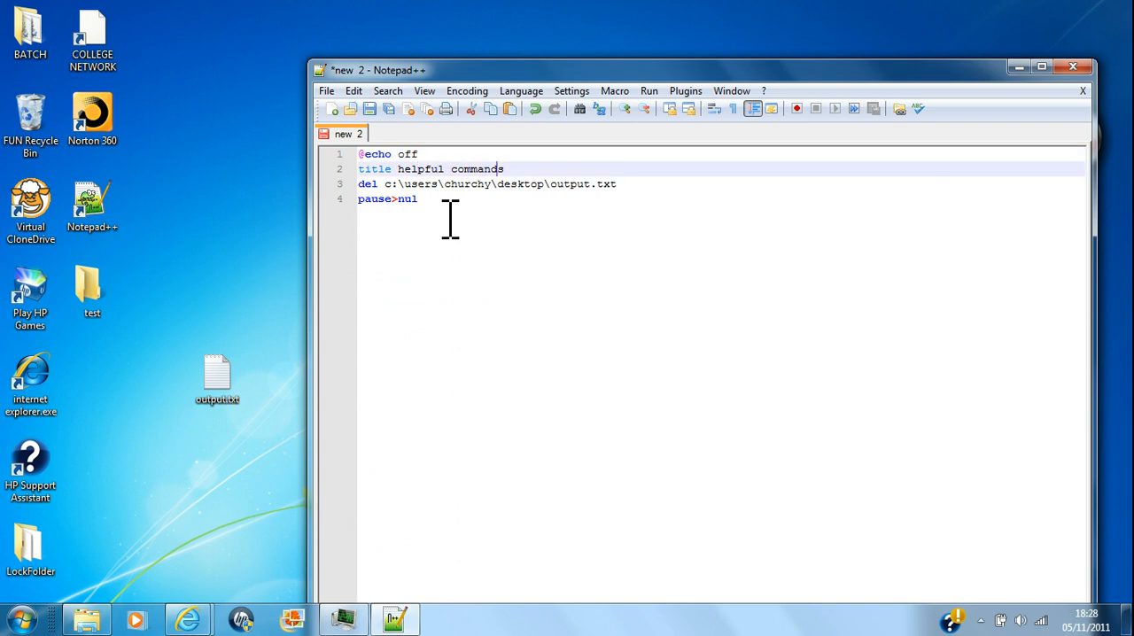
type("cls")
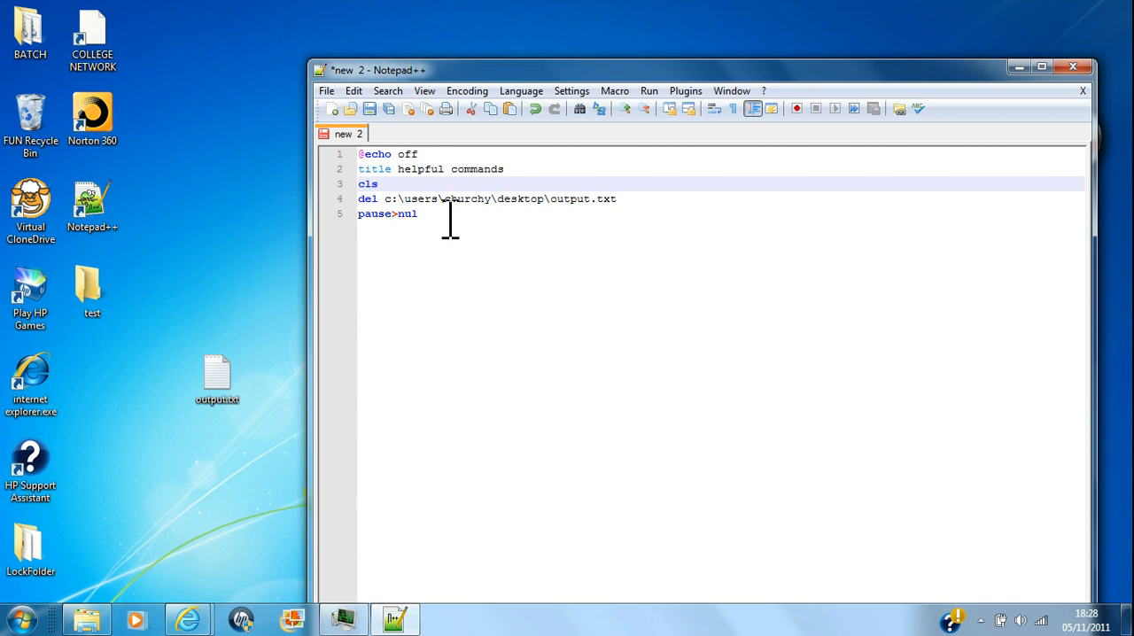
Save the script to the Desktop as commands.bat via Save As
left_click(326, 91)
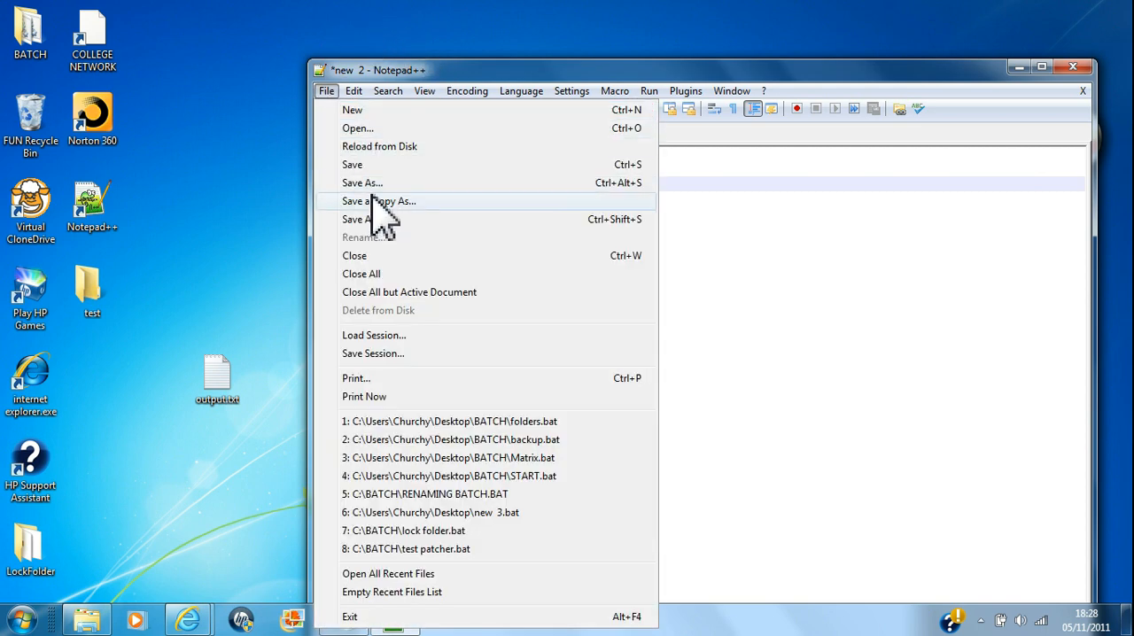
left_click(361, 183)
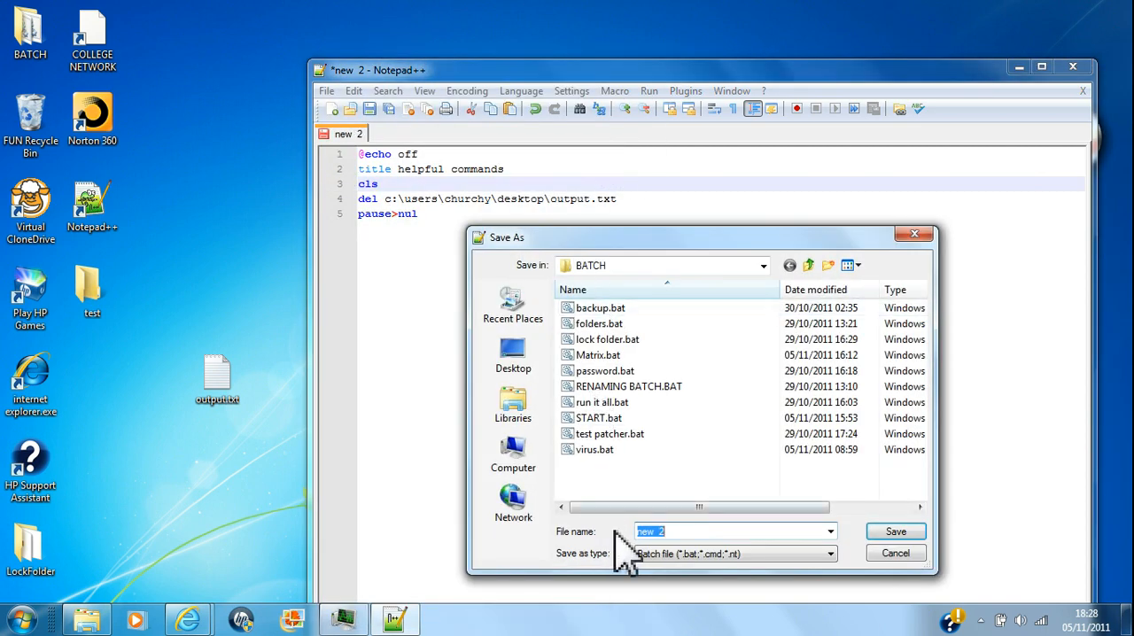
type("com")
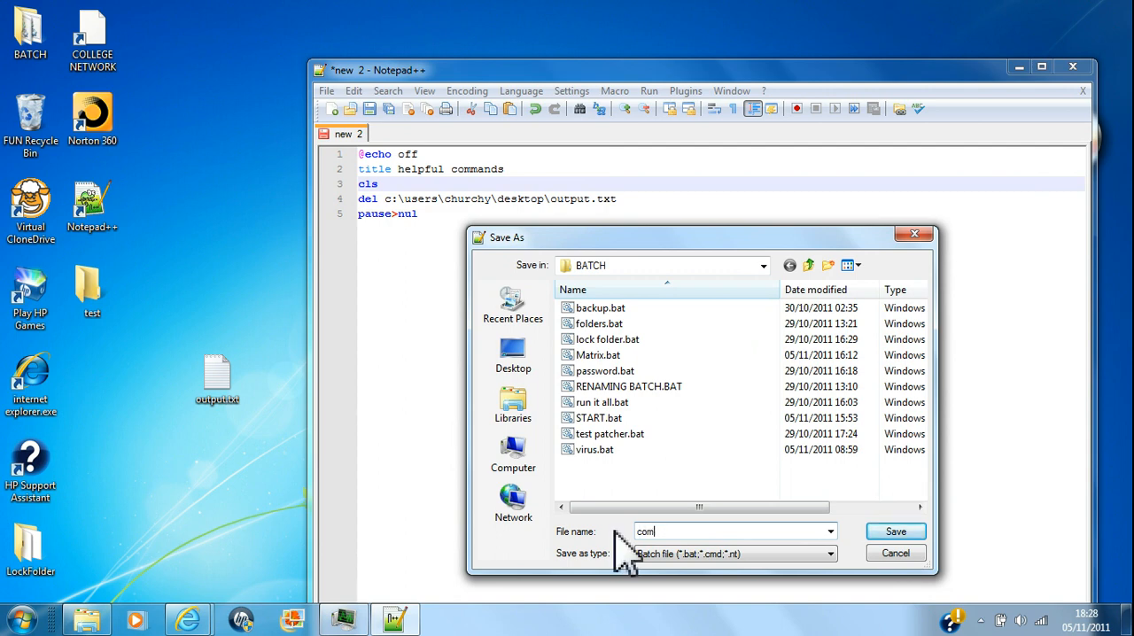
type("mands")
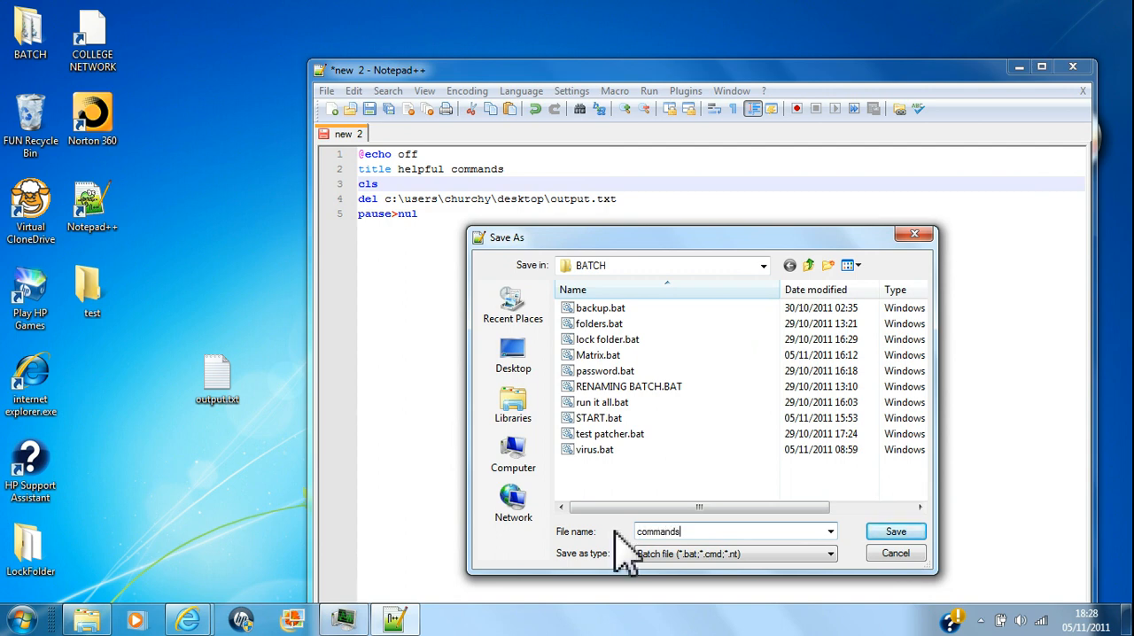
left_click(512, 354)
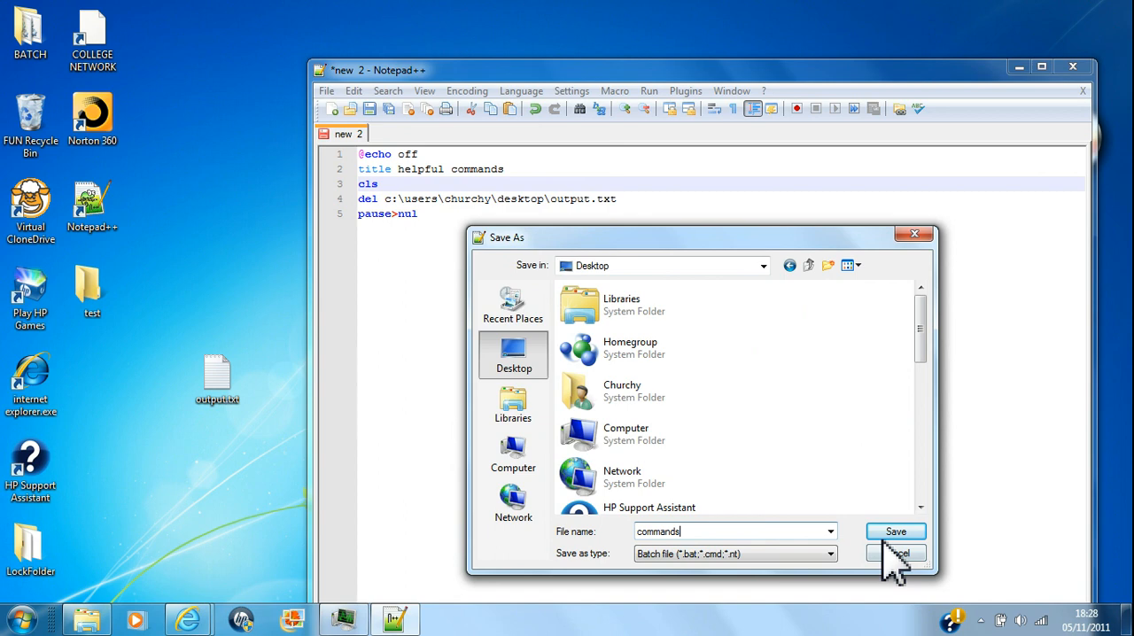
left_click(895, 530)
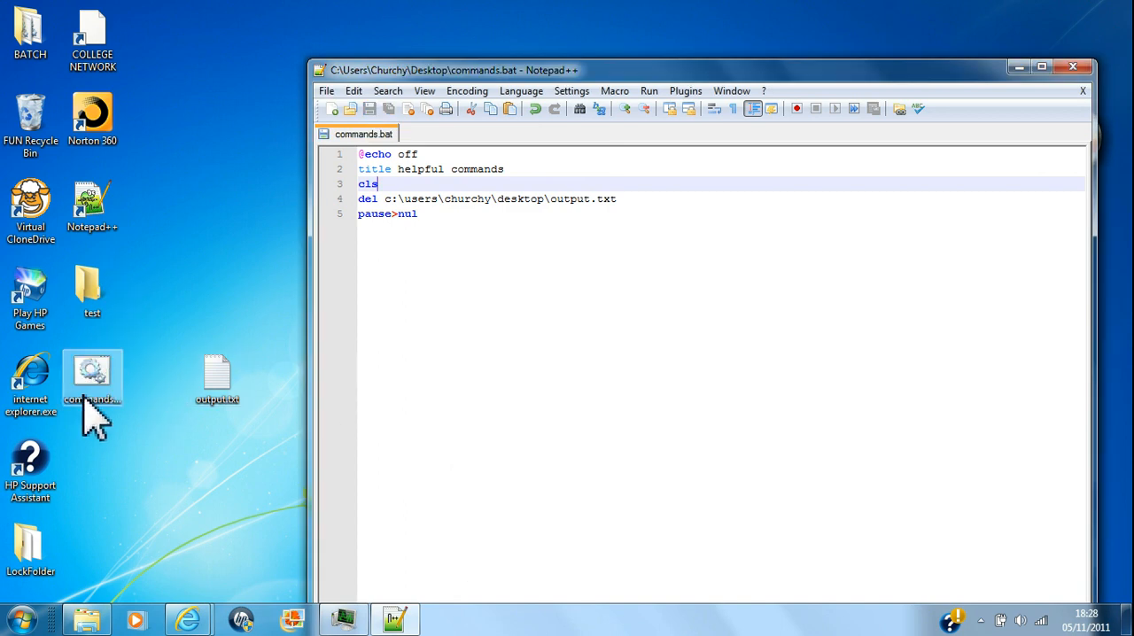
Run commands.bat from the desktop, close its console, then erase the del line from the script
double_click(92, 372)
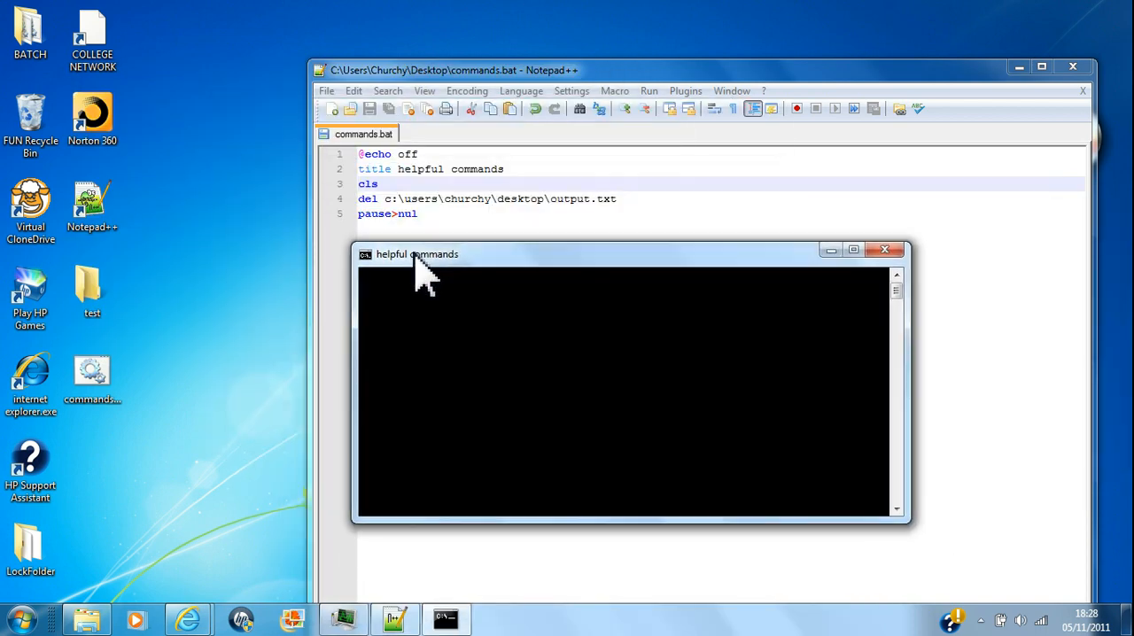
mouse_move(899, 284)
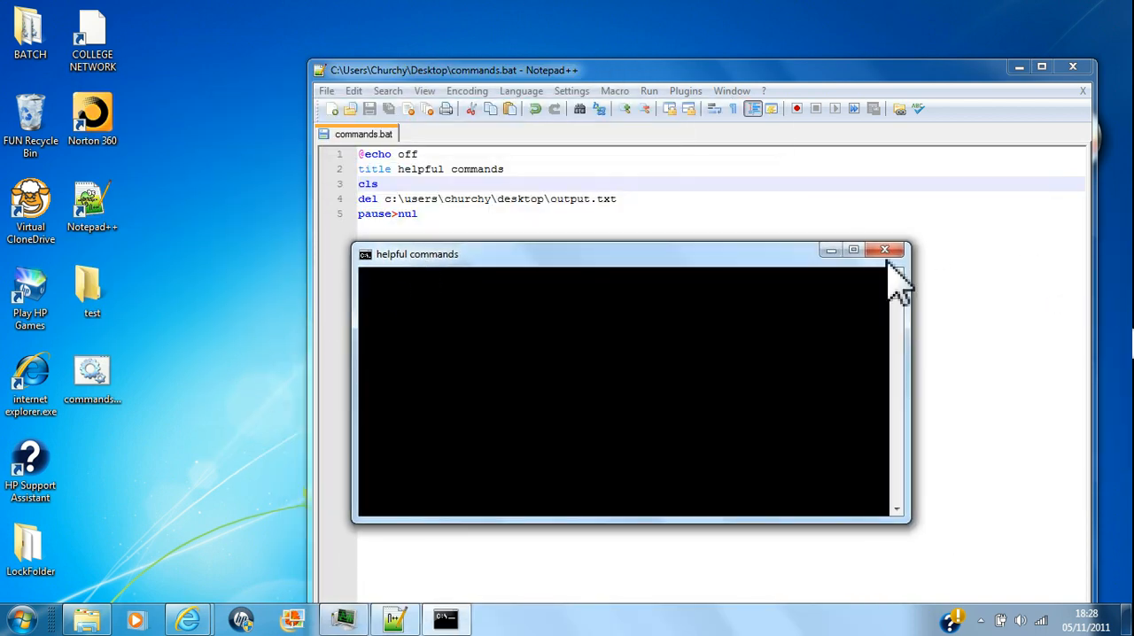
left_click(883, 249)
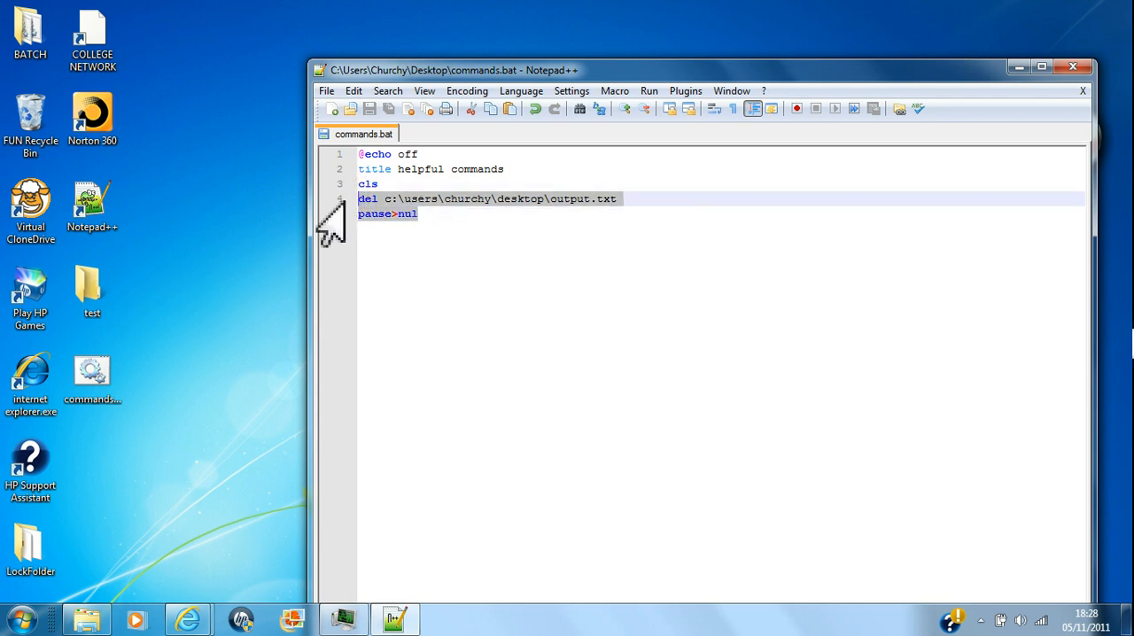
left_click(438, 198)
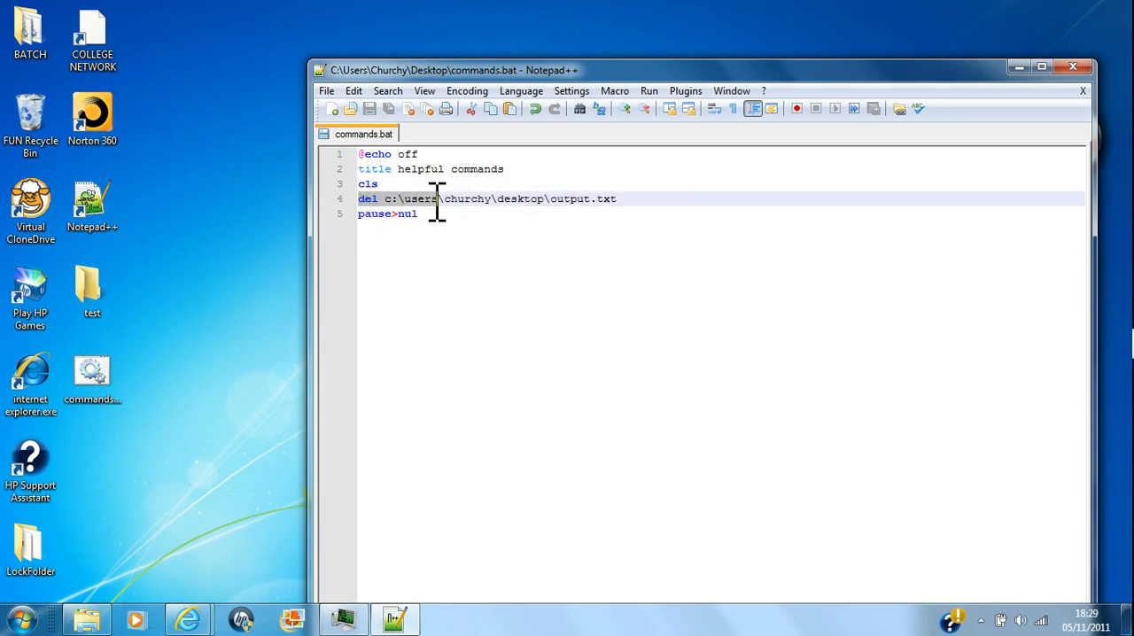
key("Delete")
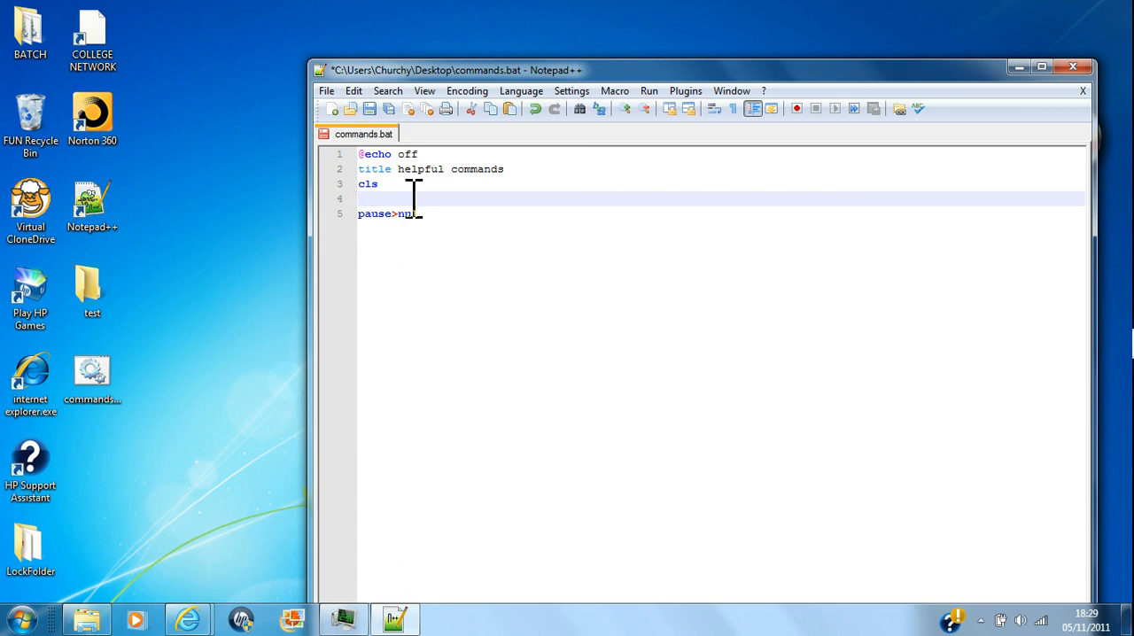
Write echo testing>test.txt on line 4 of commands.bat
type("echo")
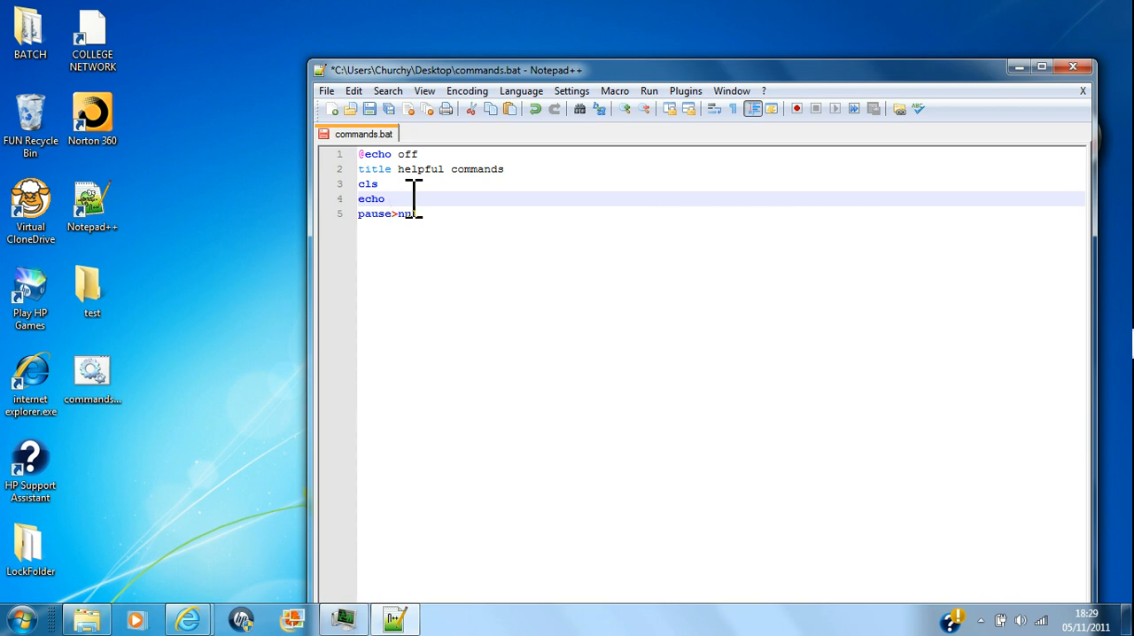
type("tre")
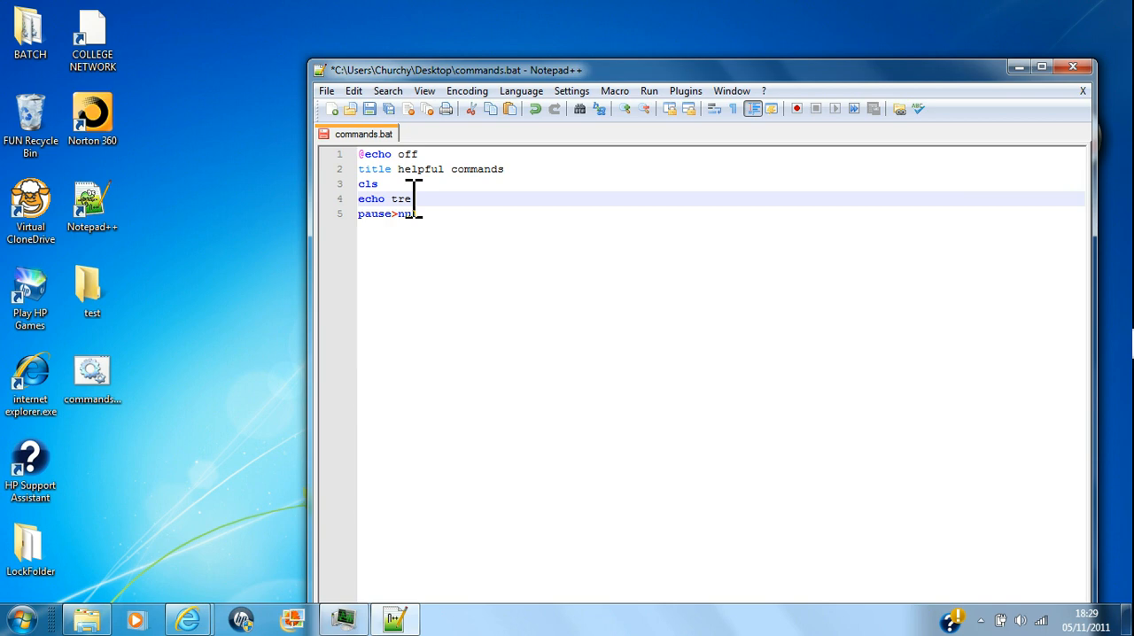
type("s")
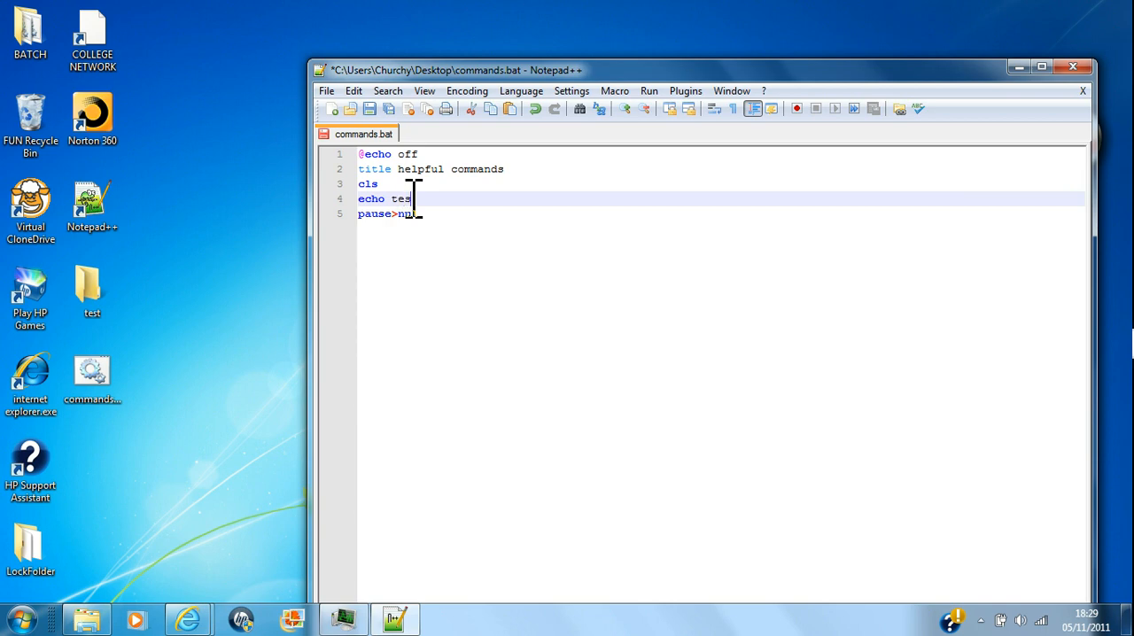
type("ting")
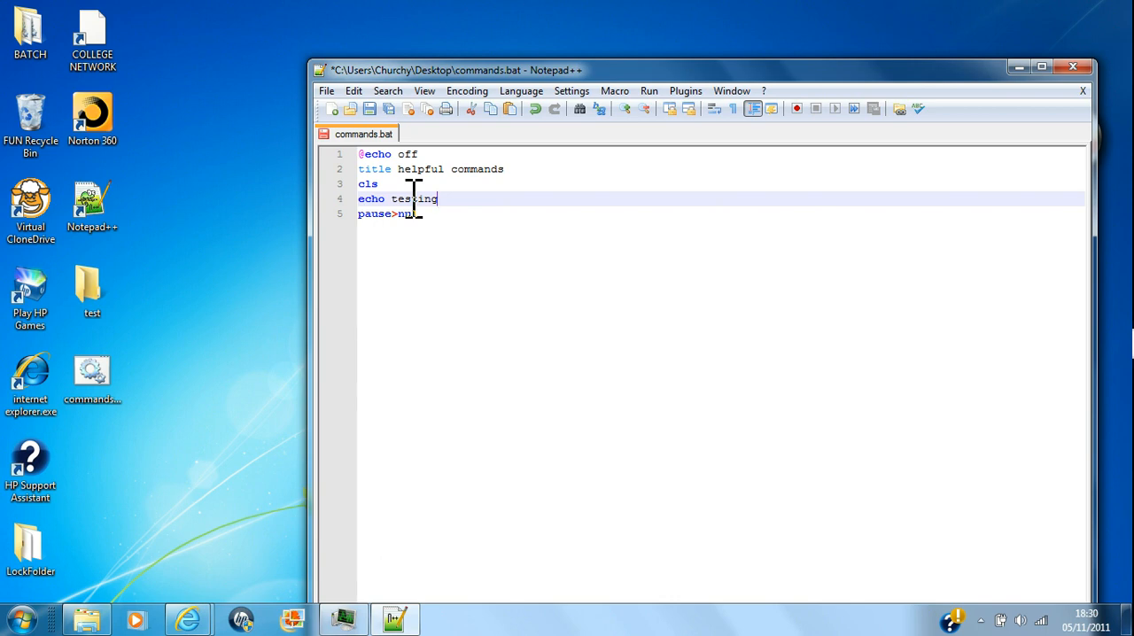
type(">")
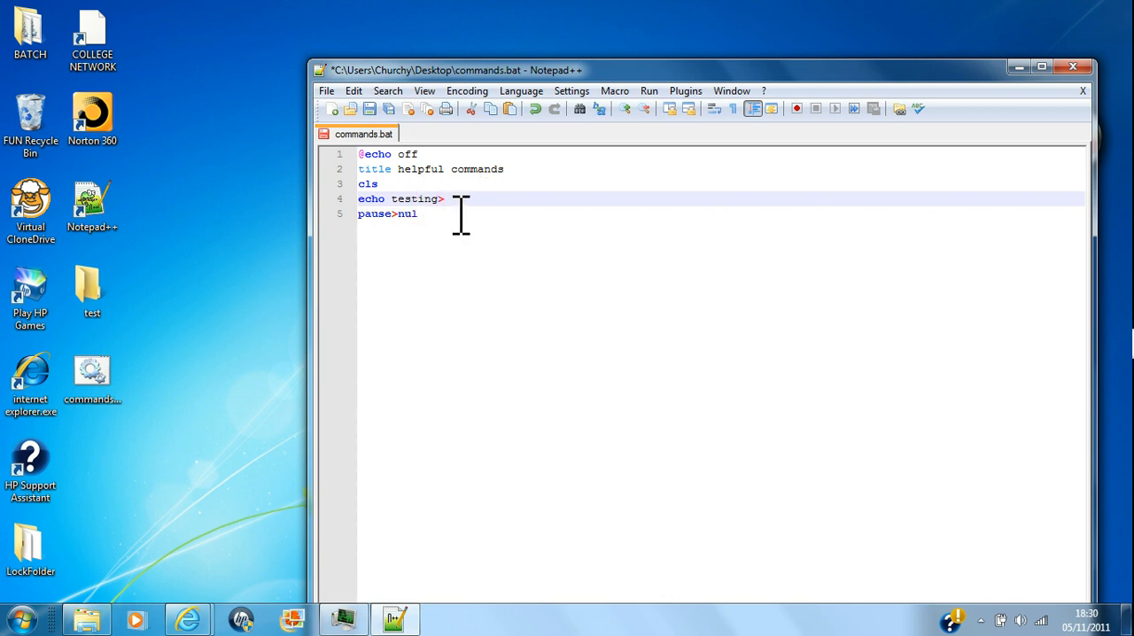
type("test")
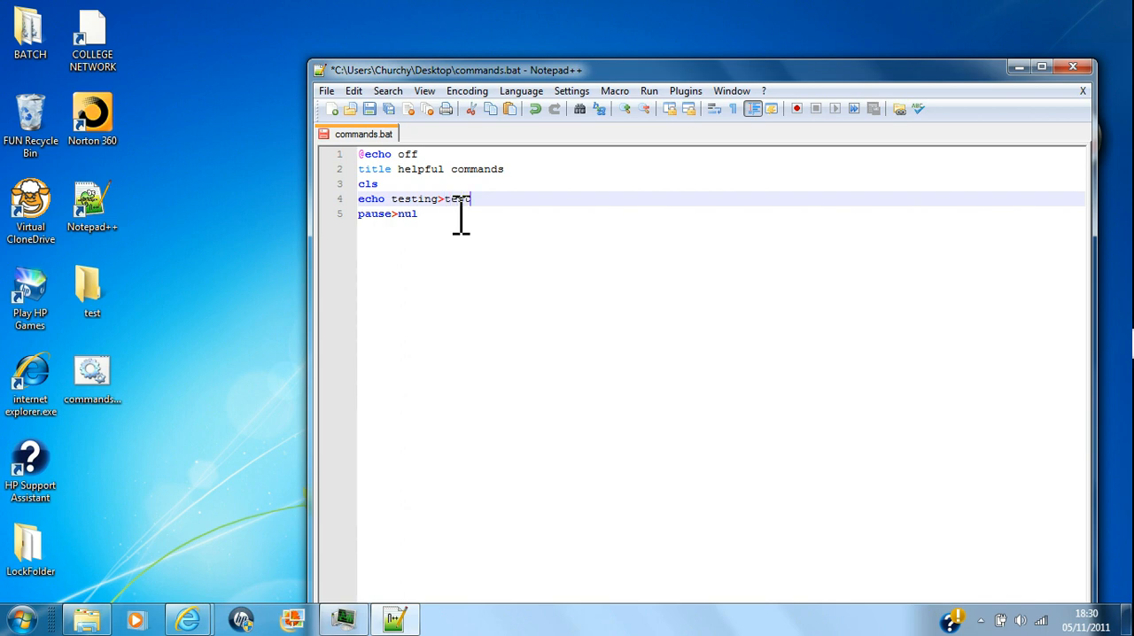
type(".txt")
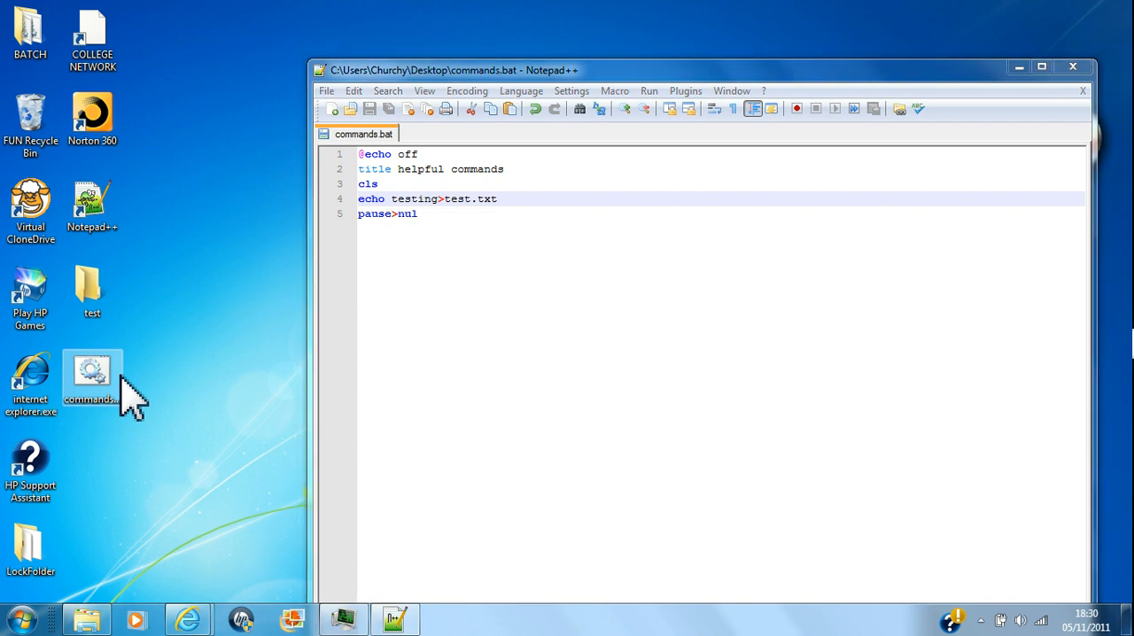
Run commands.bat to create test.txt, then change the echo text to testing5ss and rerun it
double_click(92, 377)
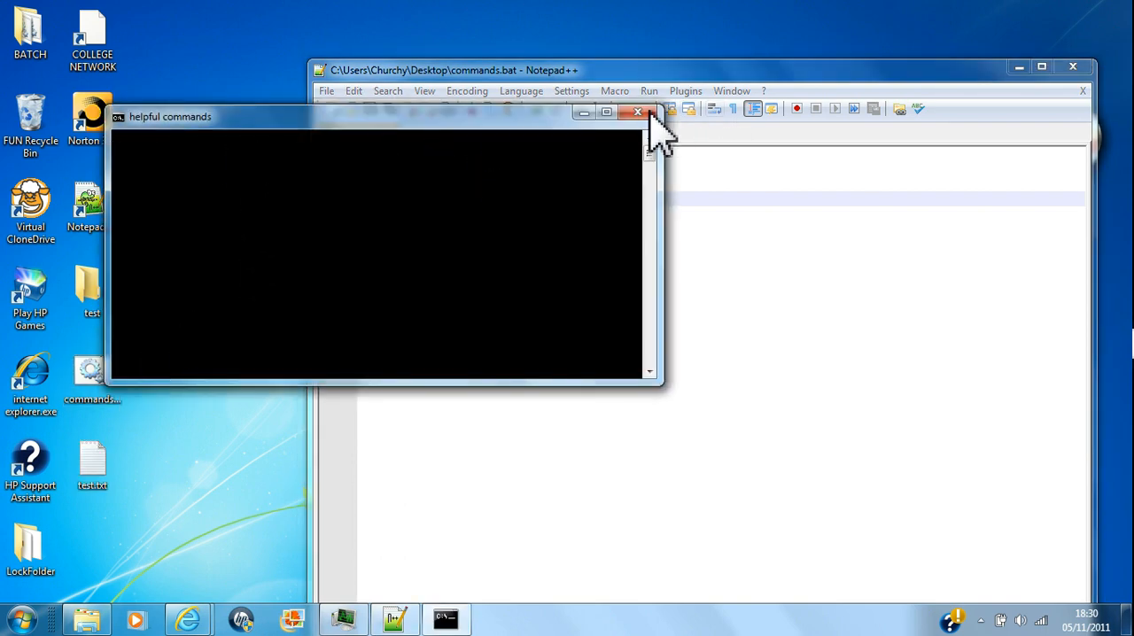
left_click(636, 112)
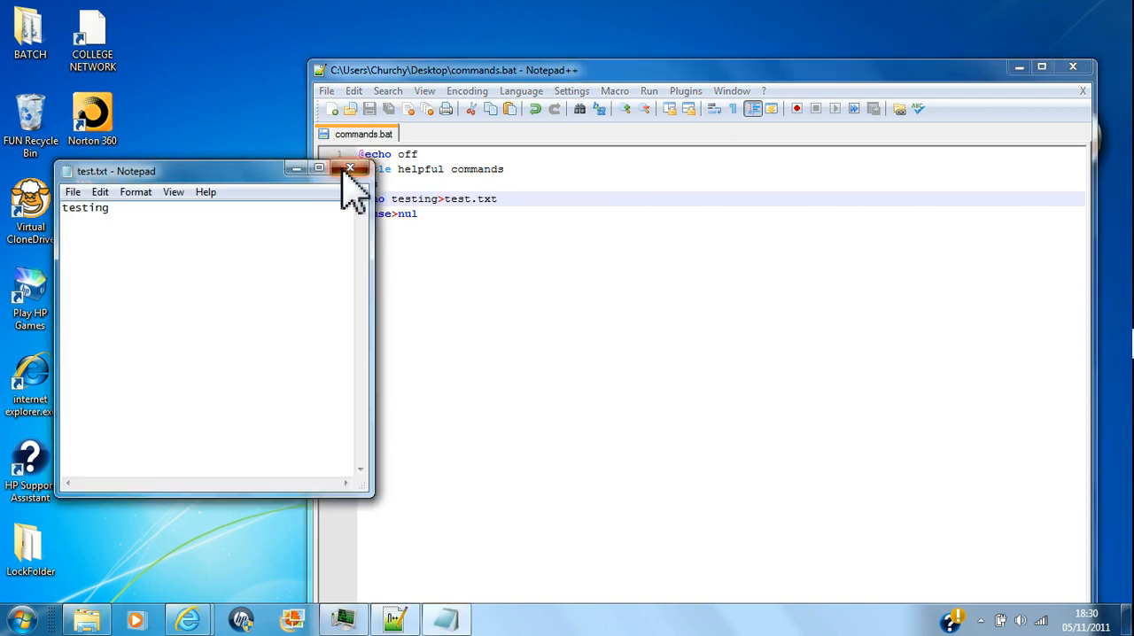
left_click(350, 168)
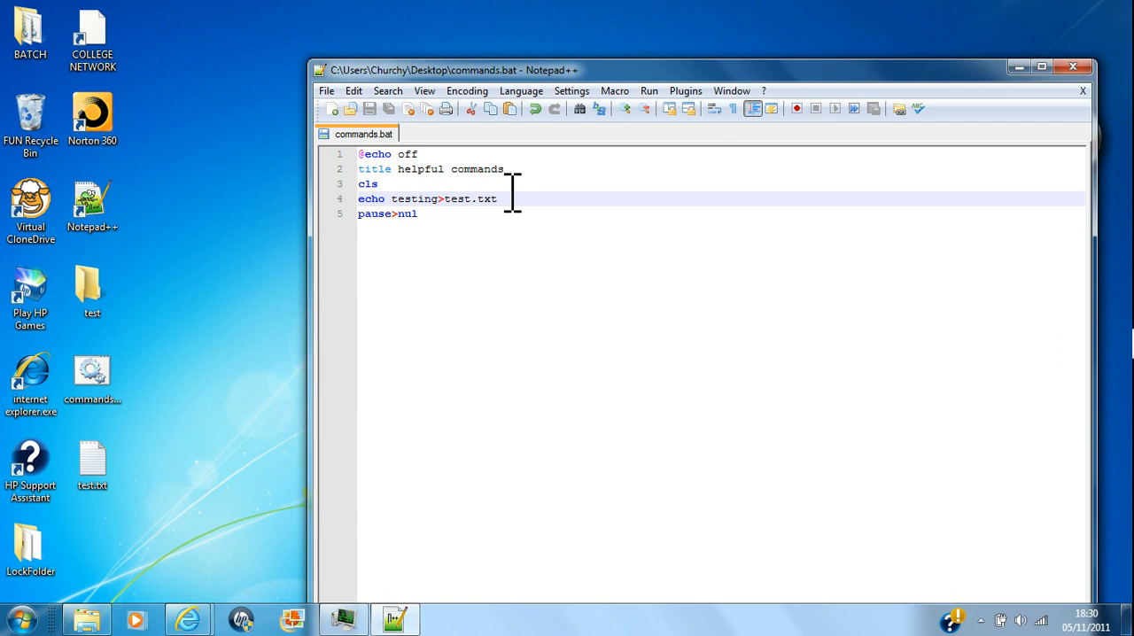
type("5ss")
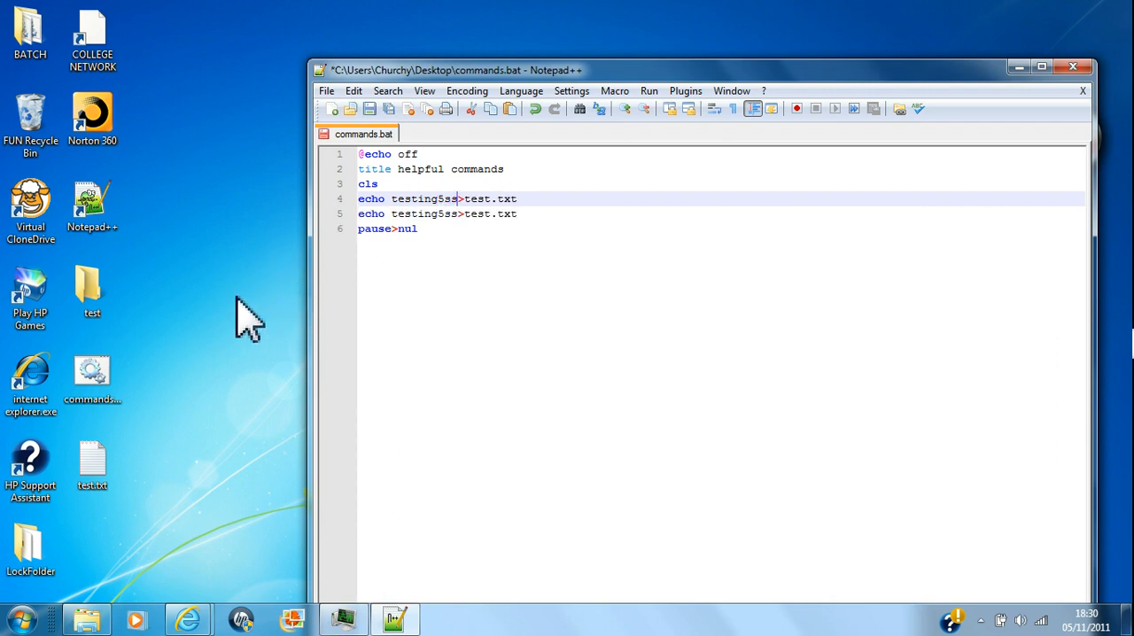
mouse_move(427, 308)
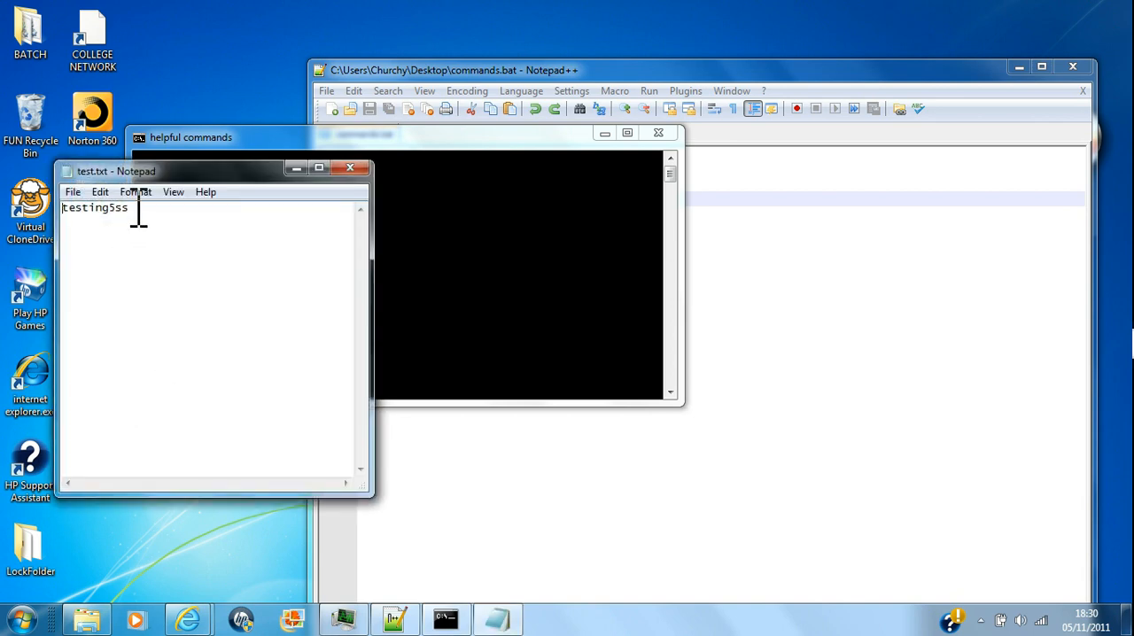
left_click(351, 168)
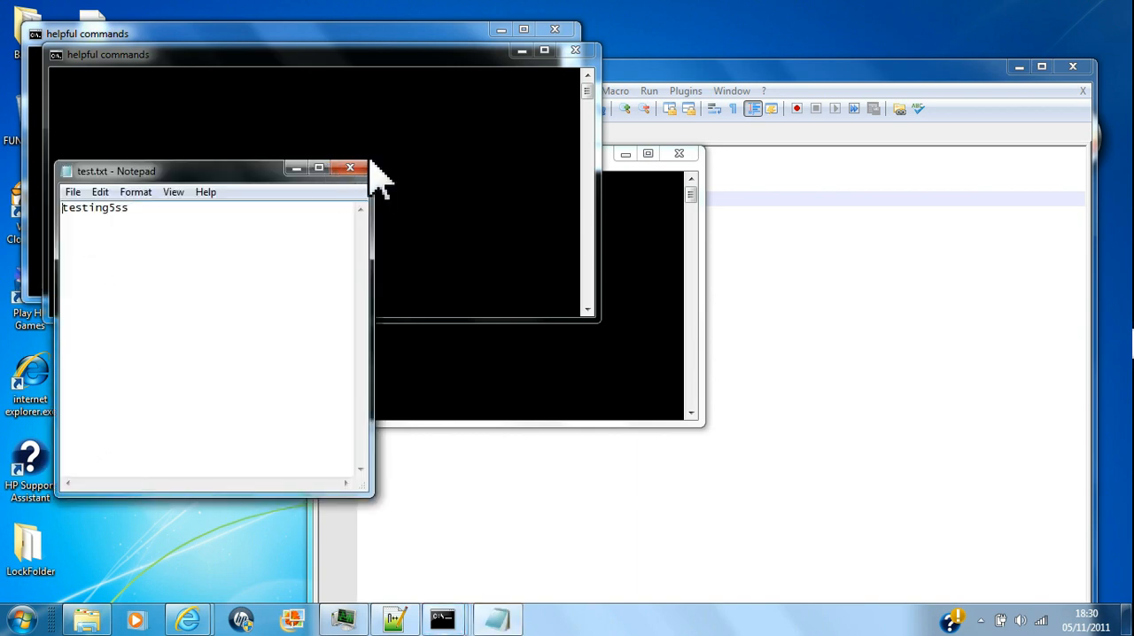
Run the append version echo testing5>>test.txt, close the windows, and clear line 4
left_click(350, 168)
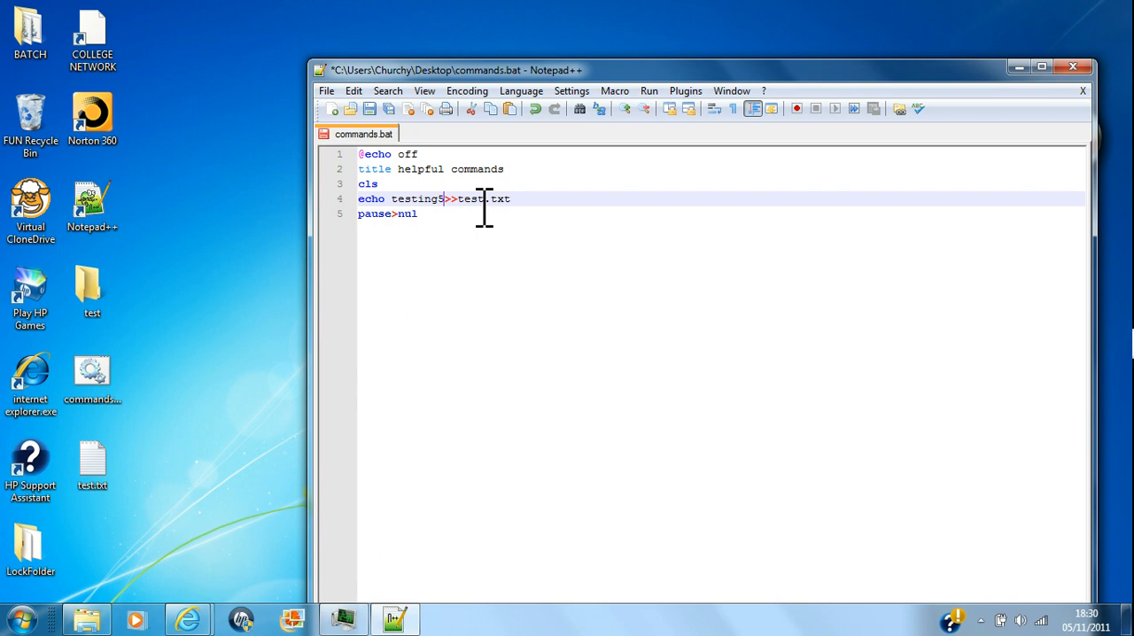
left_click(326, 90)
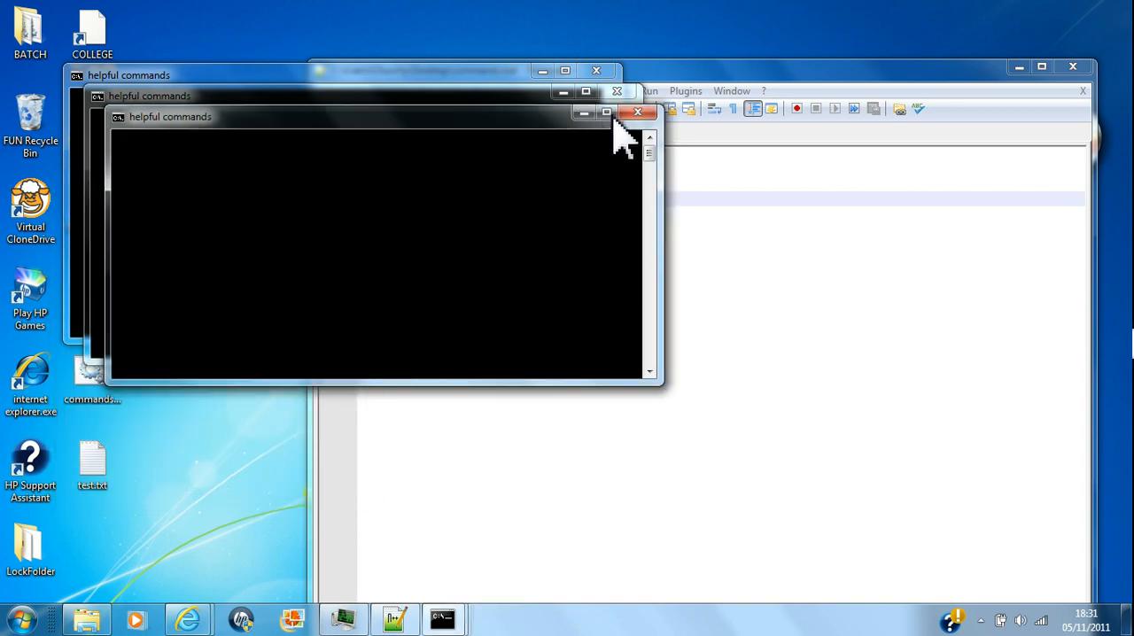
left_click(637, 113)
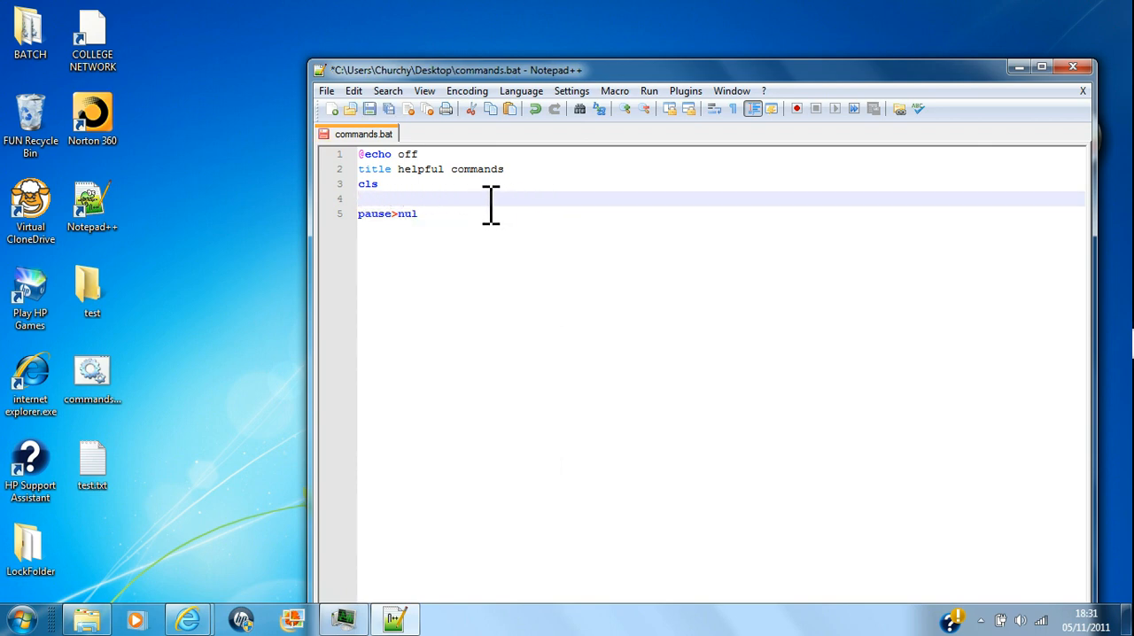
mouse_move(397, 335)
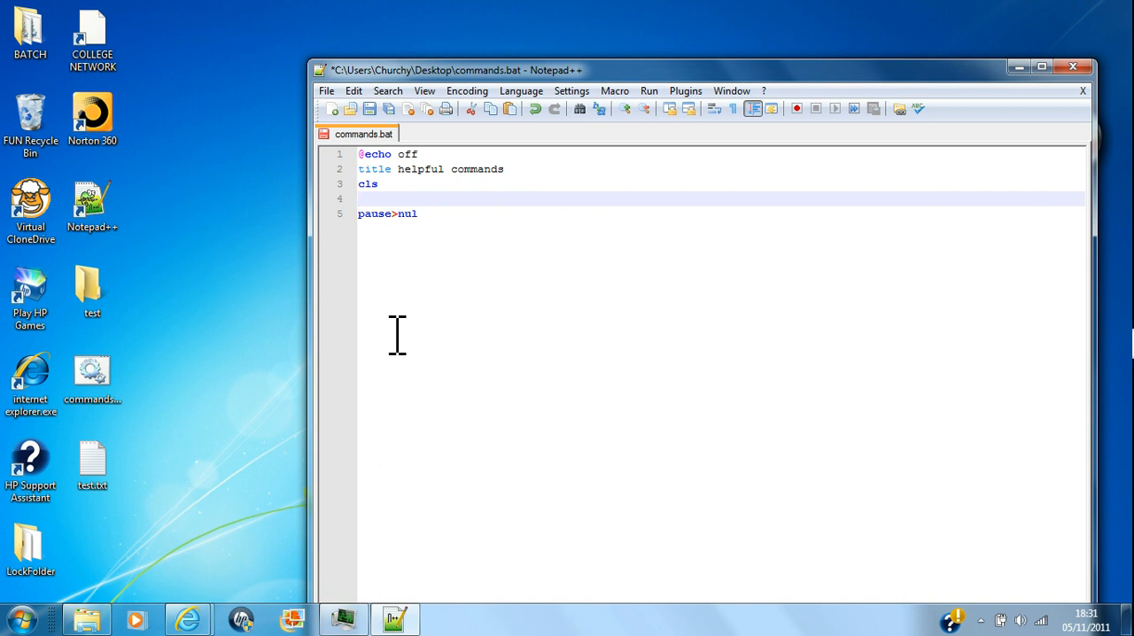
Write ren c:\users\churchy\desktop\test.txt on line 4, save and run it to see the syntax error
type("ren")
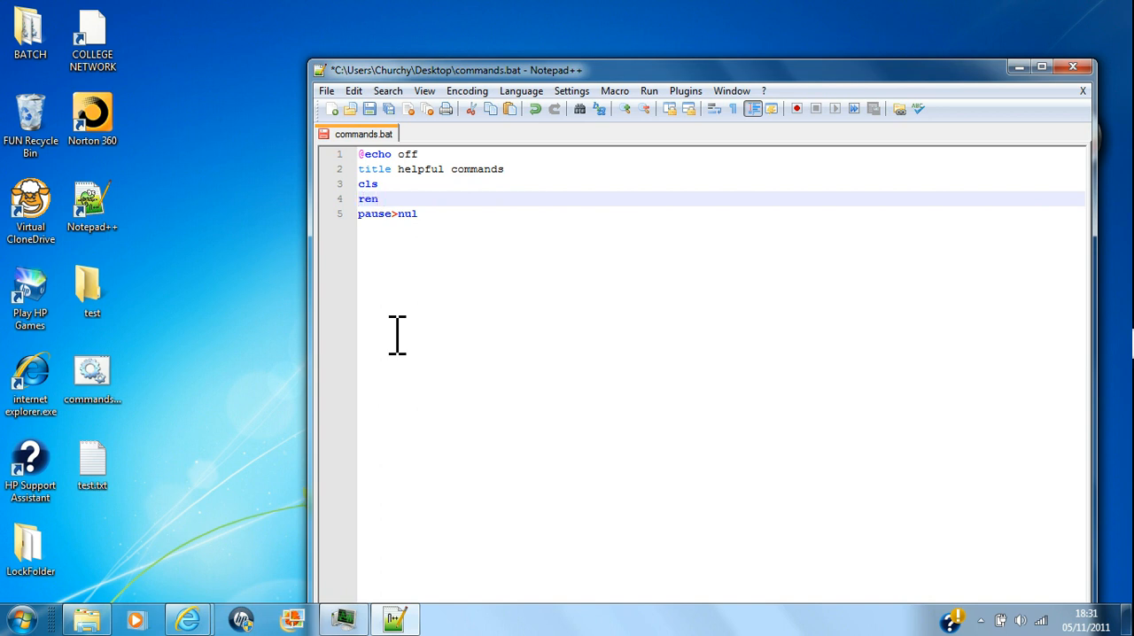
type("c:")
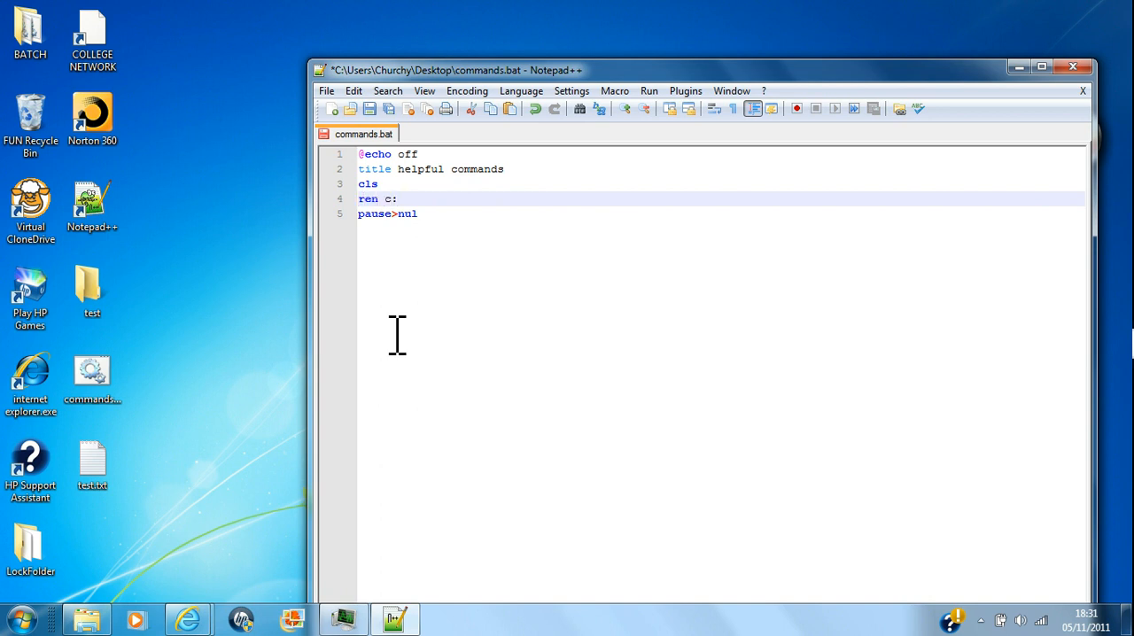
type("\\")
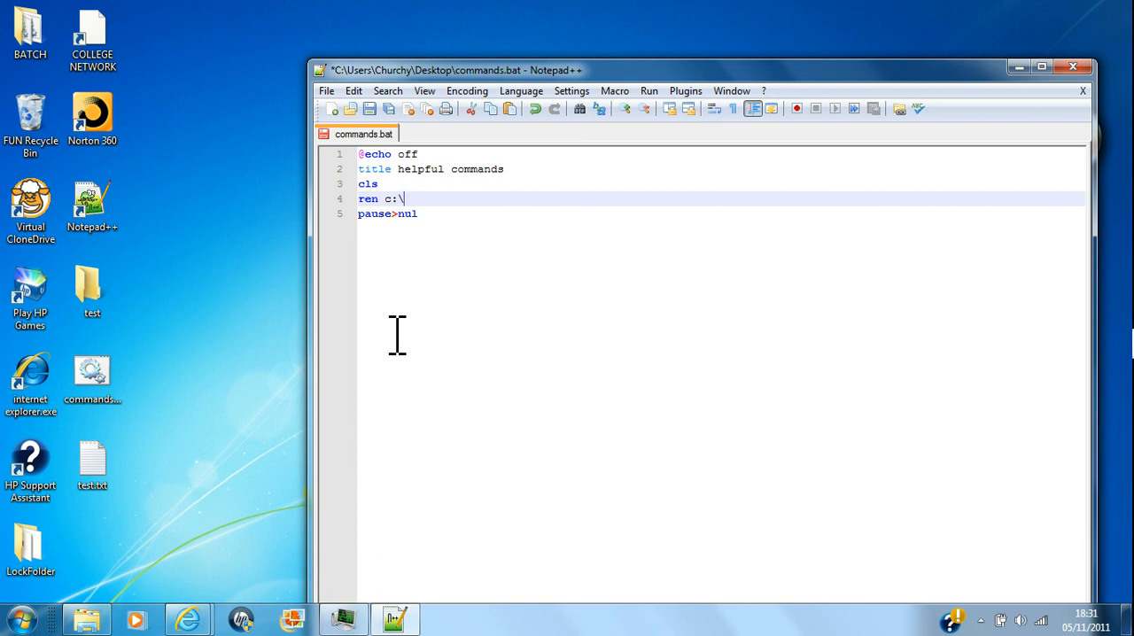
type("users")
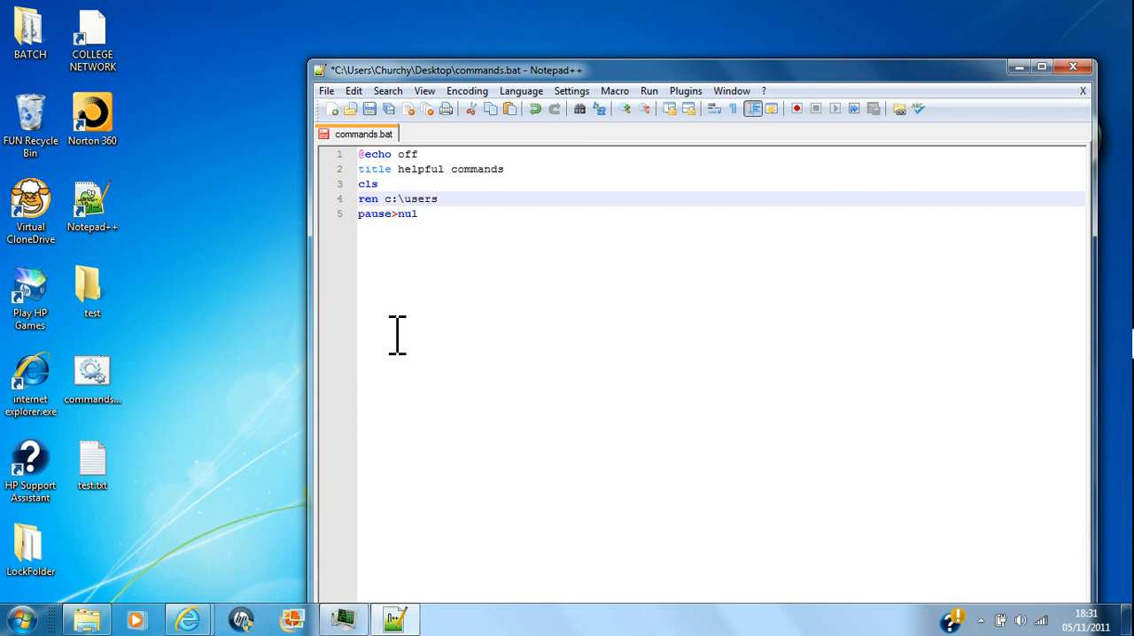
type("\\church")
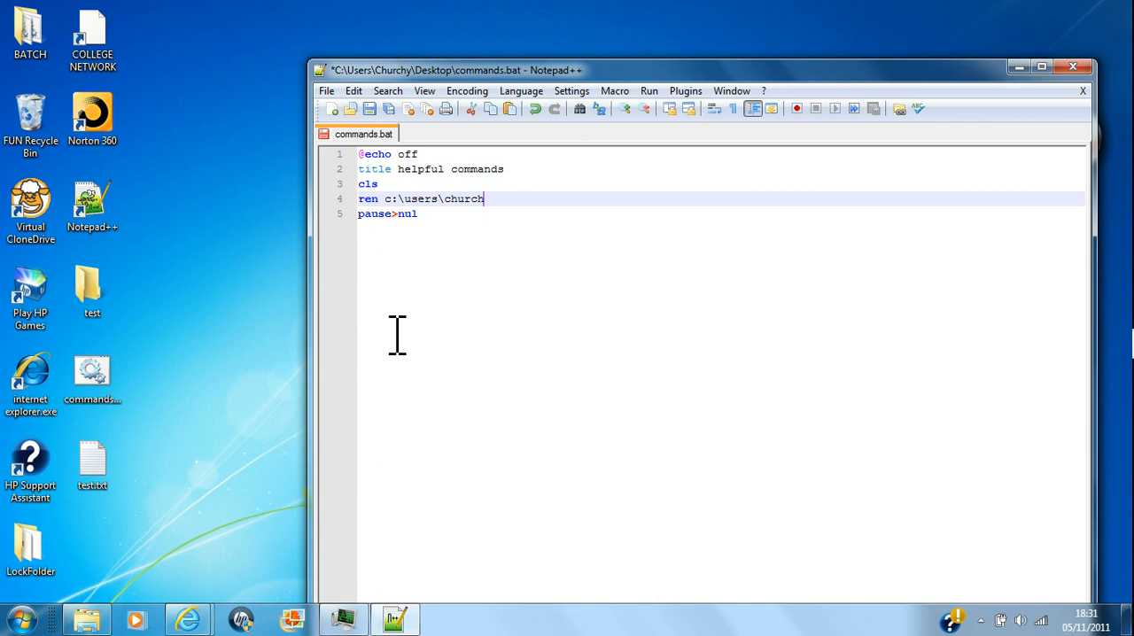
type("y\\")
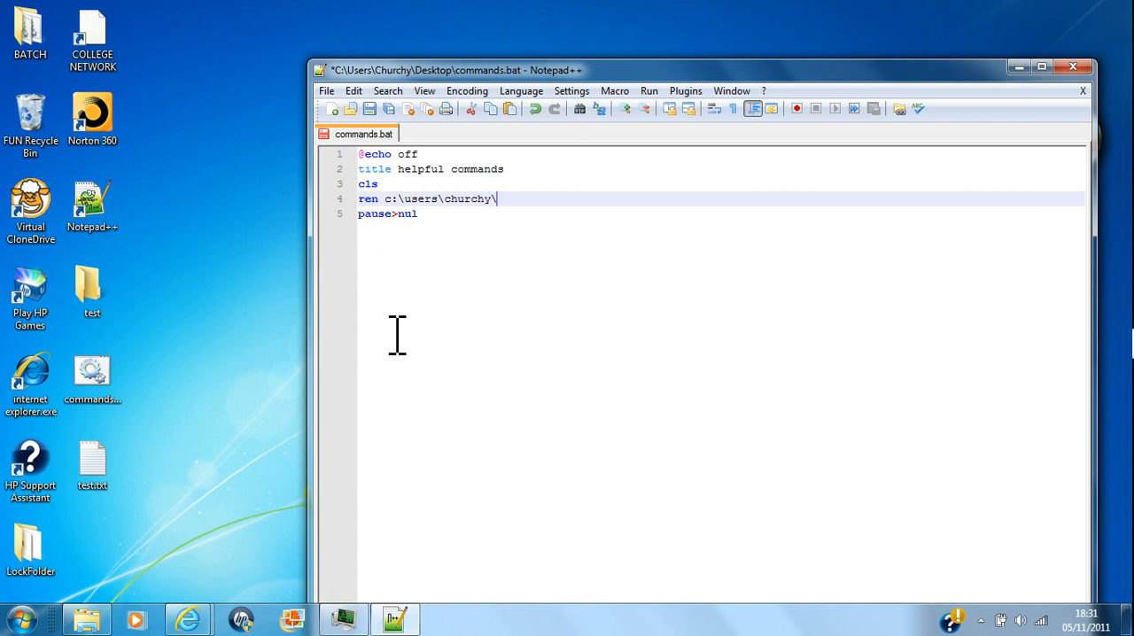
type("desk")
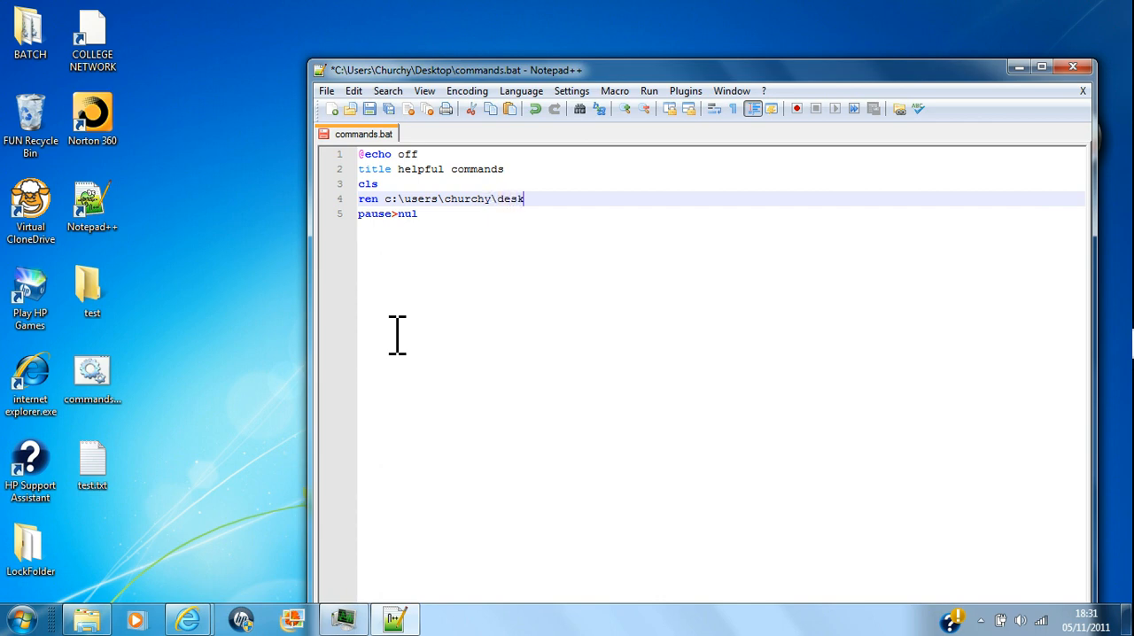
type("top")
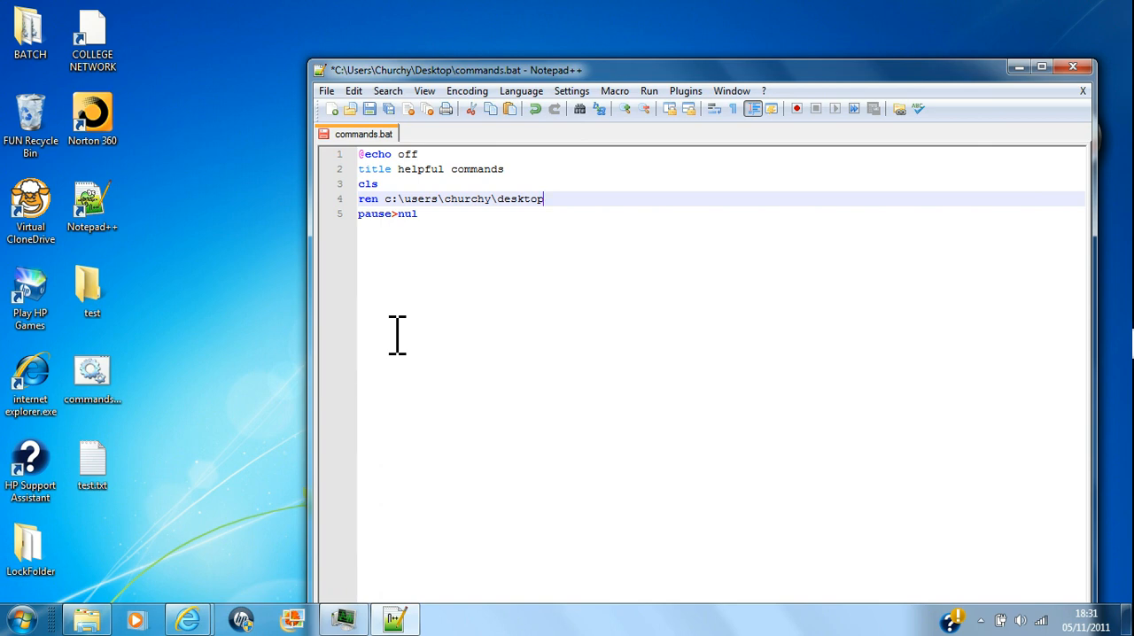
type("\\test.txt")
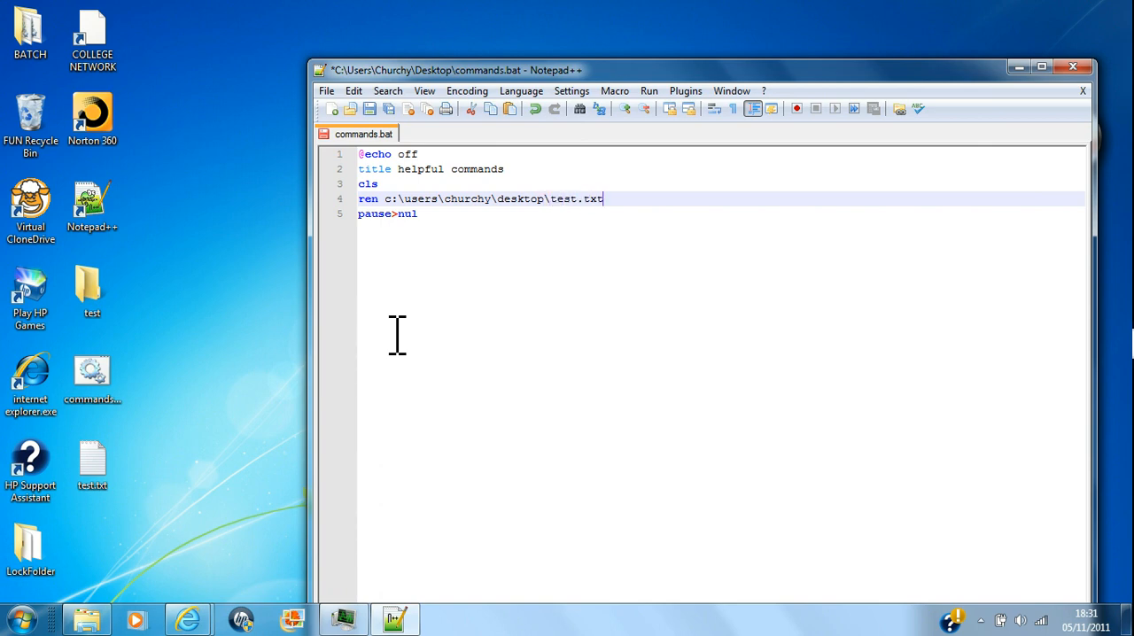
key("ctrl+s")
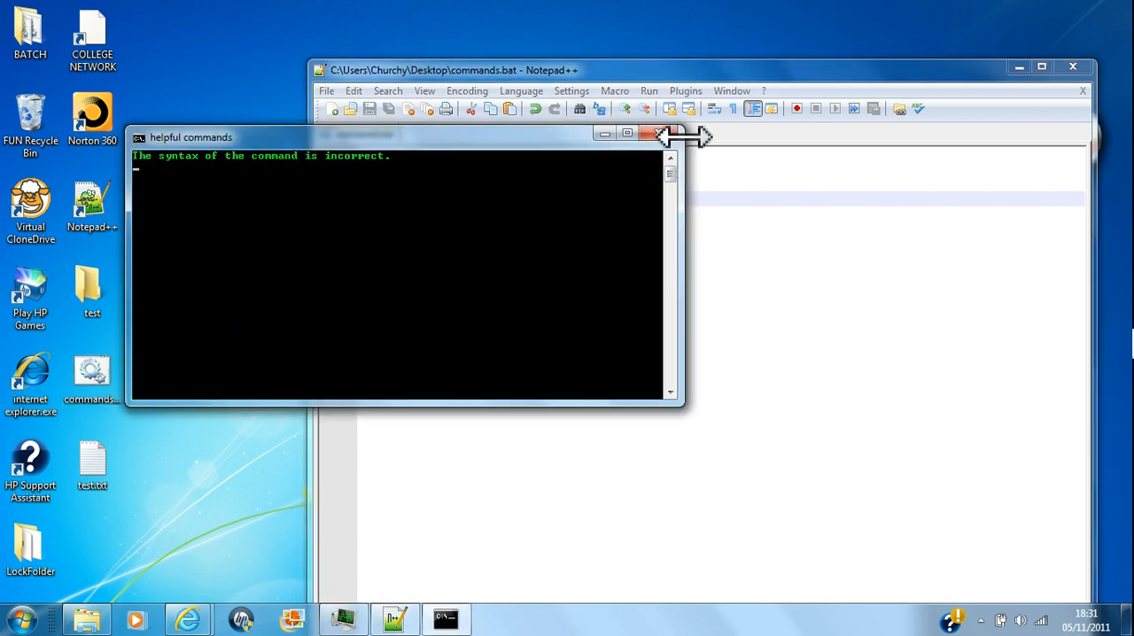
Complete line 4 as ren renaming desktop test.txt to bye.txt, then save and run
left_click(655, 136)
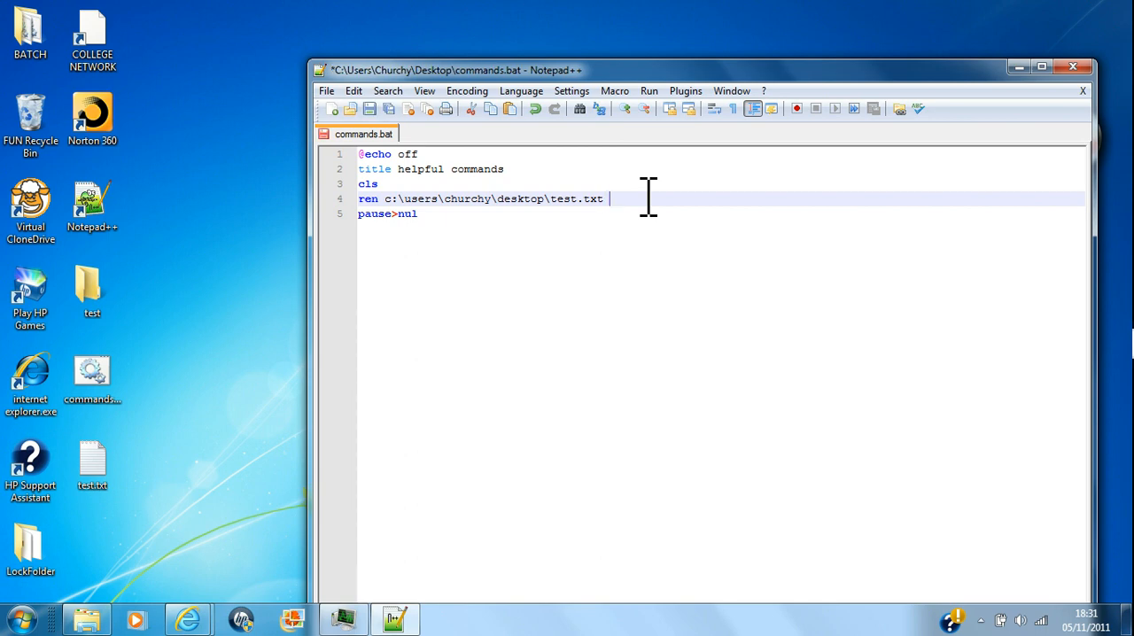
type("bye.t")
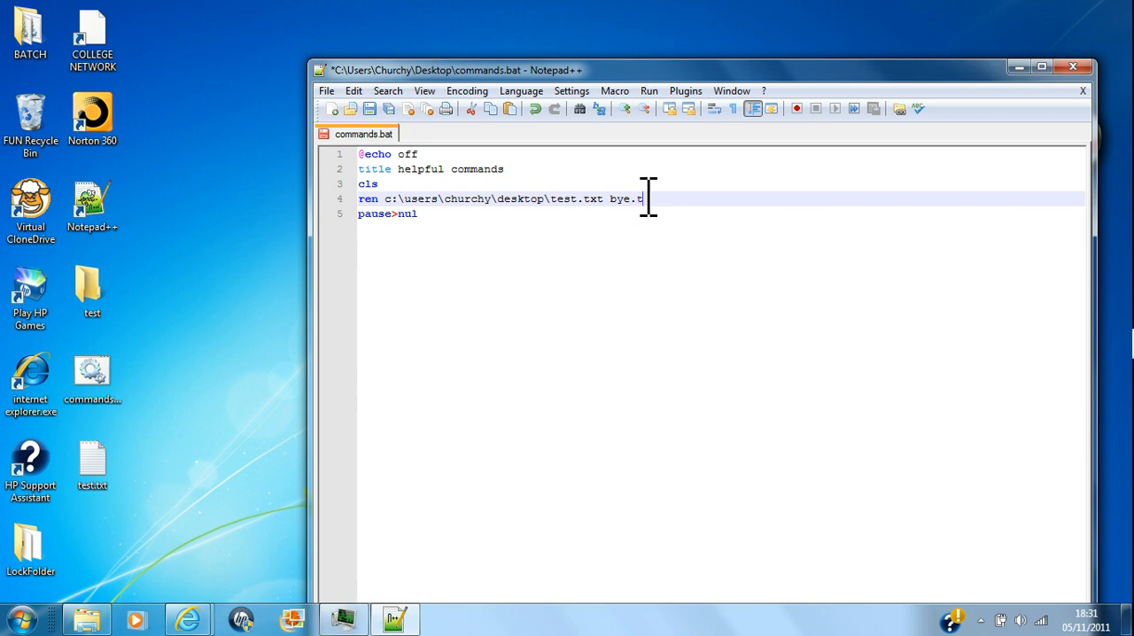
type("xt")
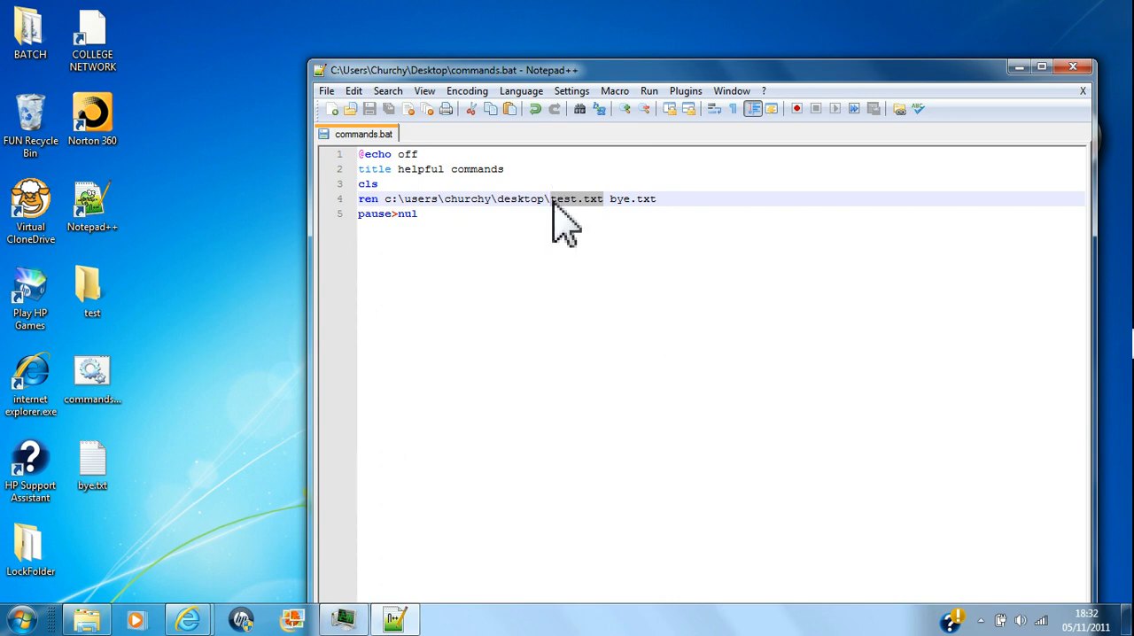
Rewrite line 4 as a del command removing bye.txt from the desktop, save and run
key("Delete")
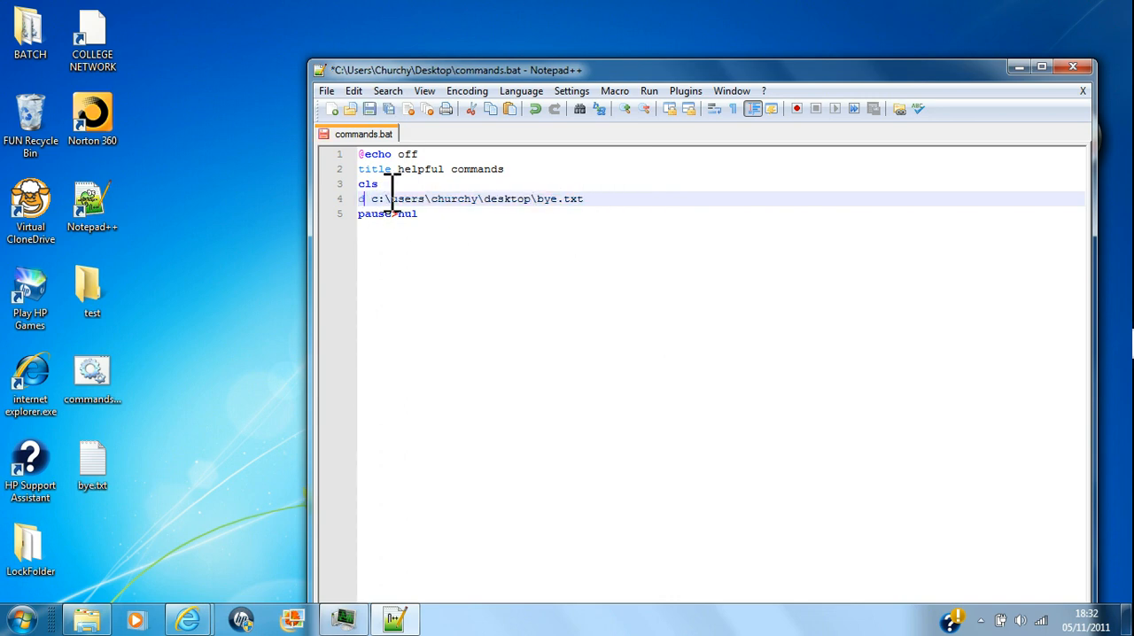
type("del")
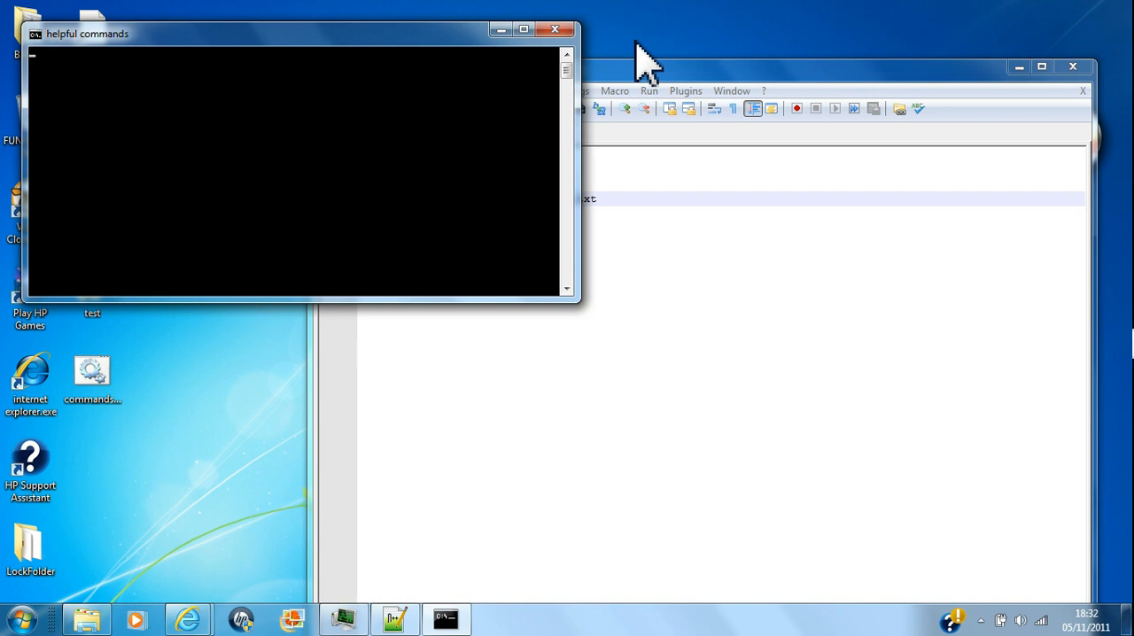
left_click(555, 29)
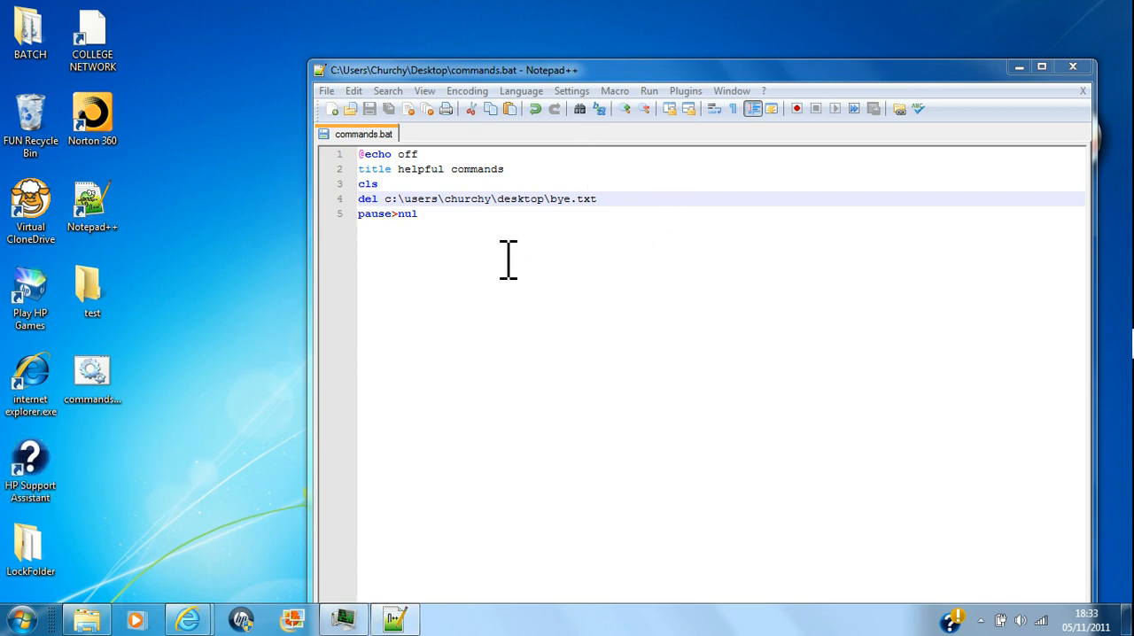
mouse_move(585, 187)
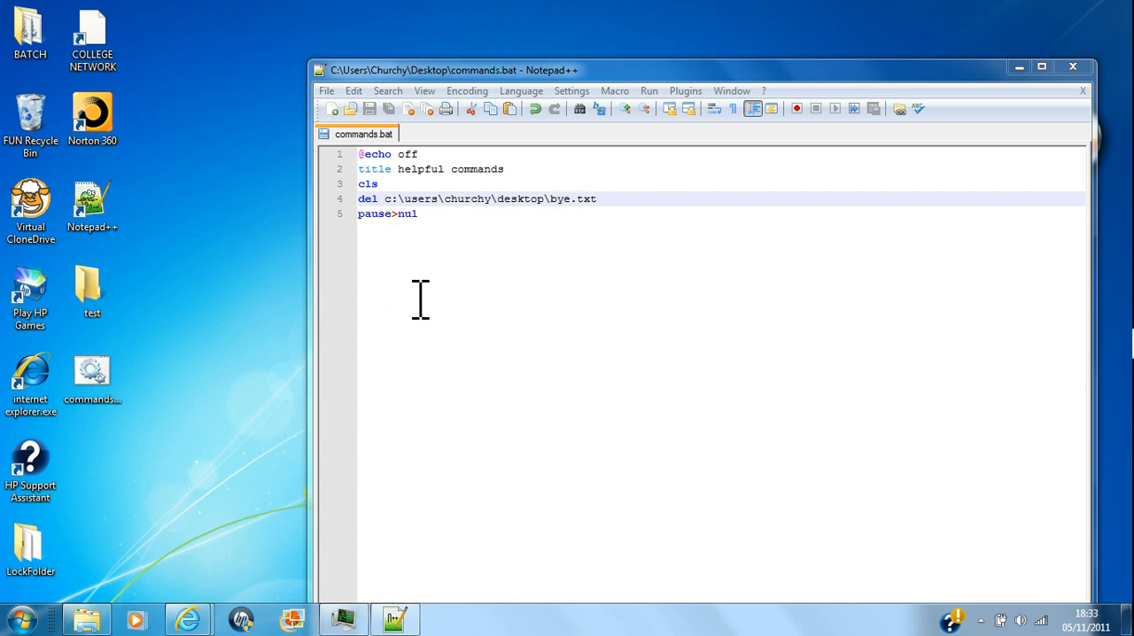
mouse_move(860, 115)
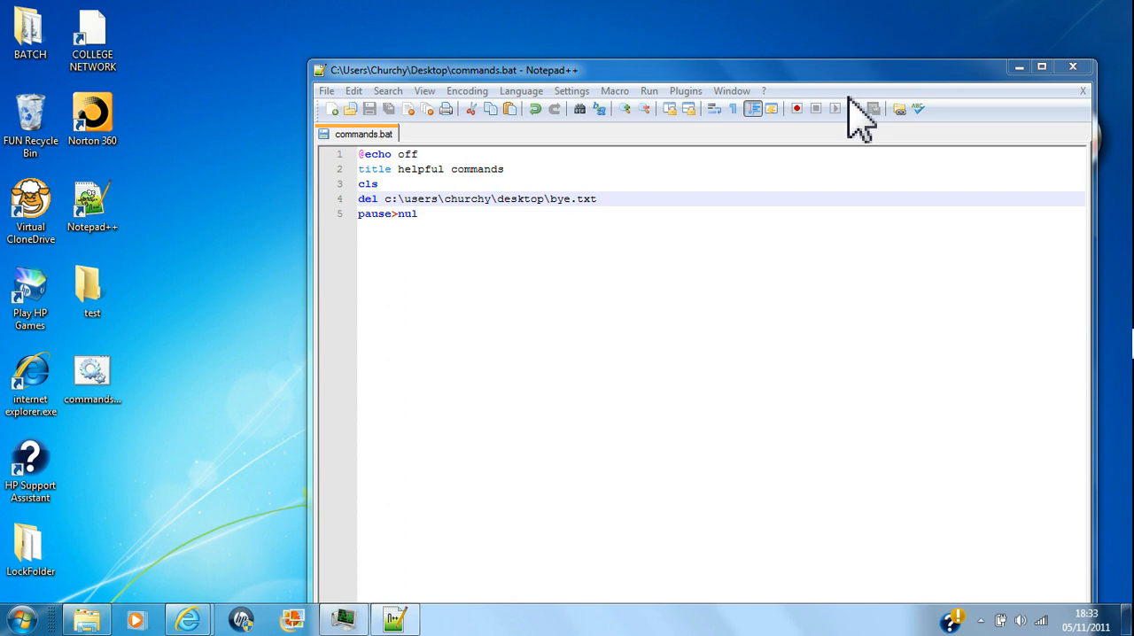
mouse_move(757, 244)
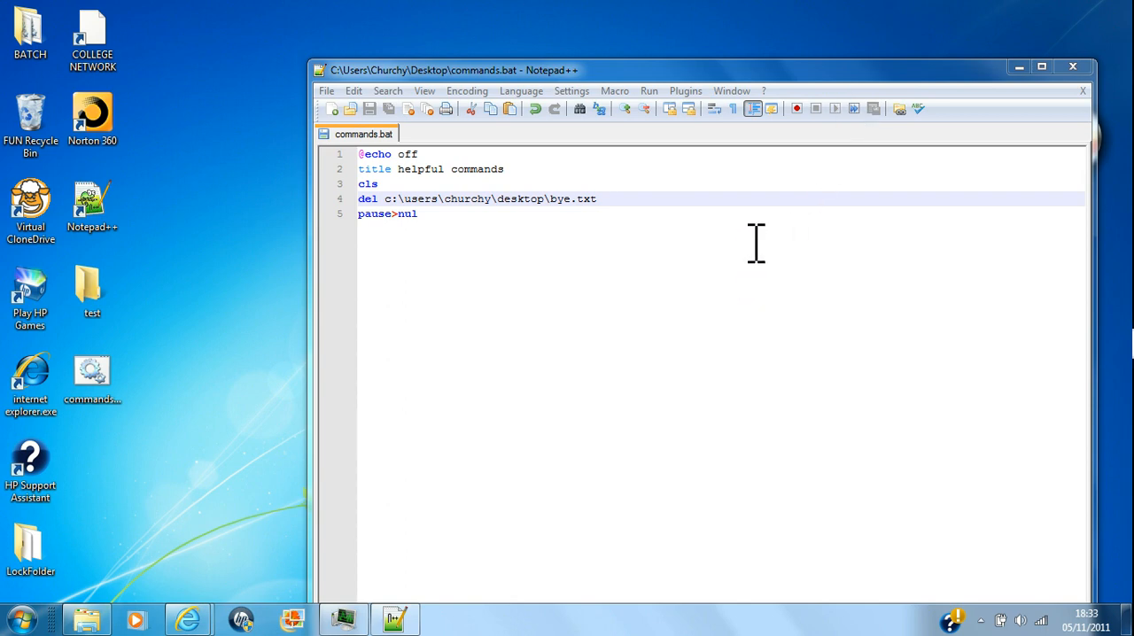
mouse_move(760, 224)
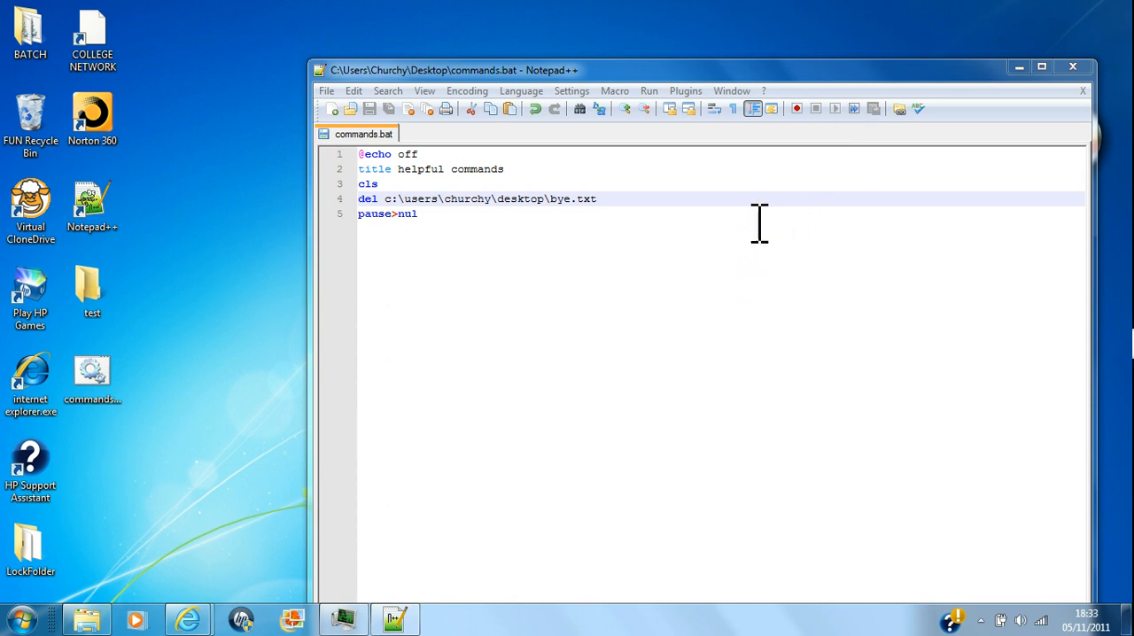
mouse_move(848, 225)
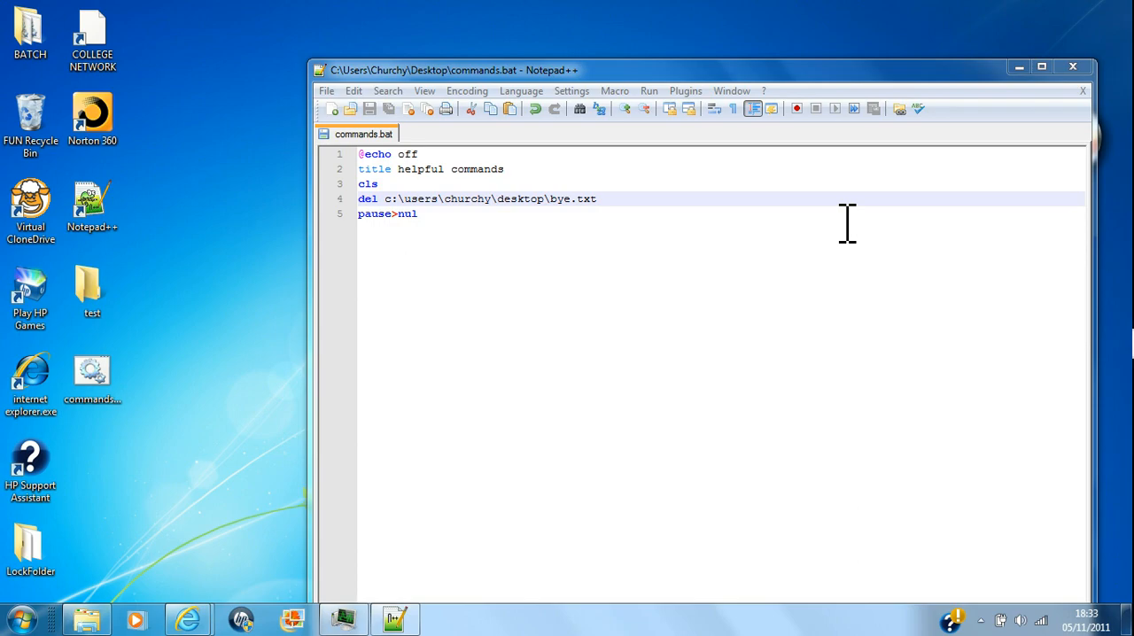